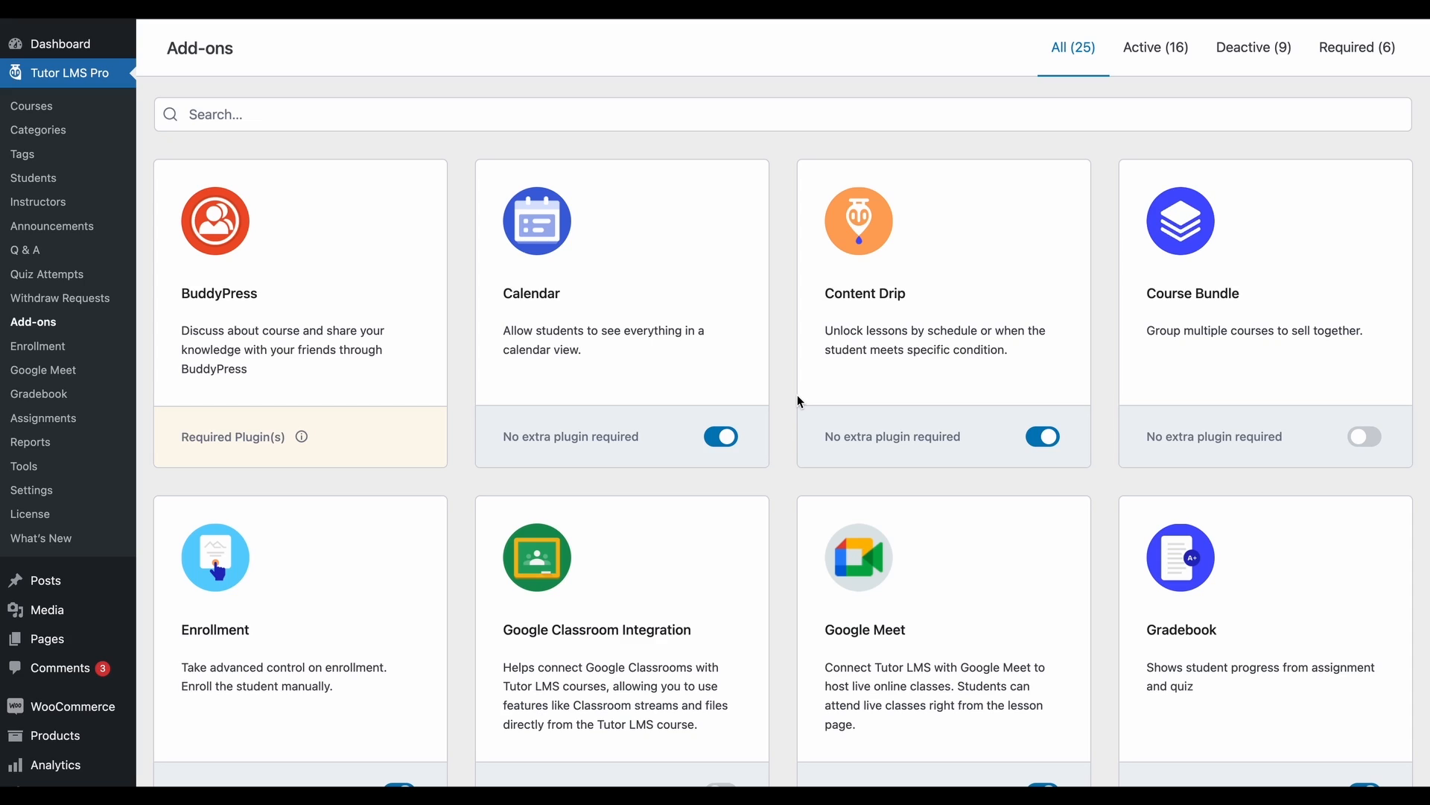
mouse_move(1110, 347)
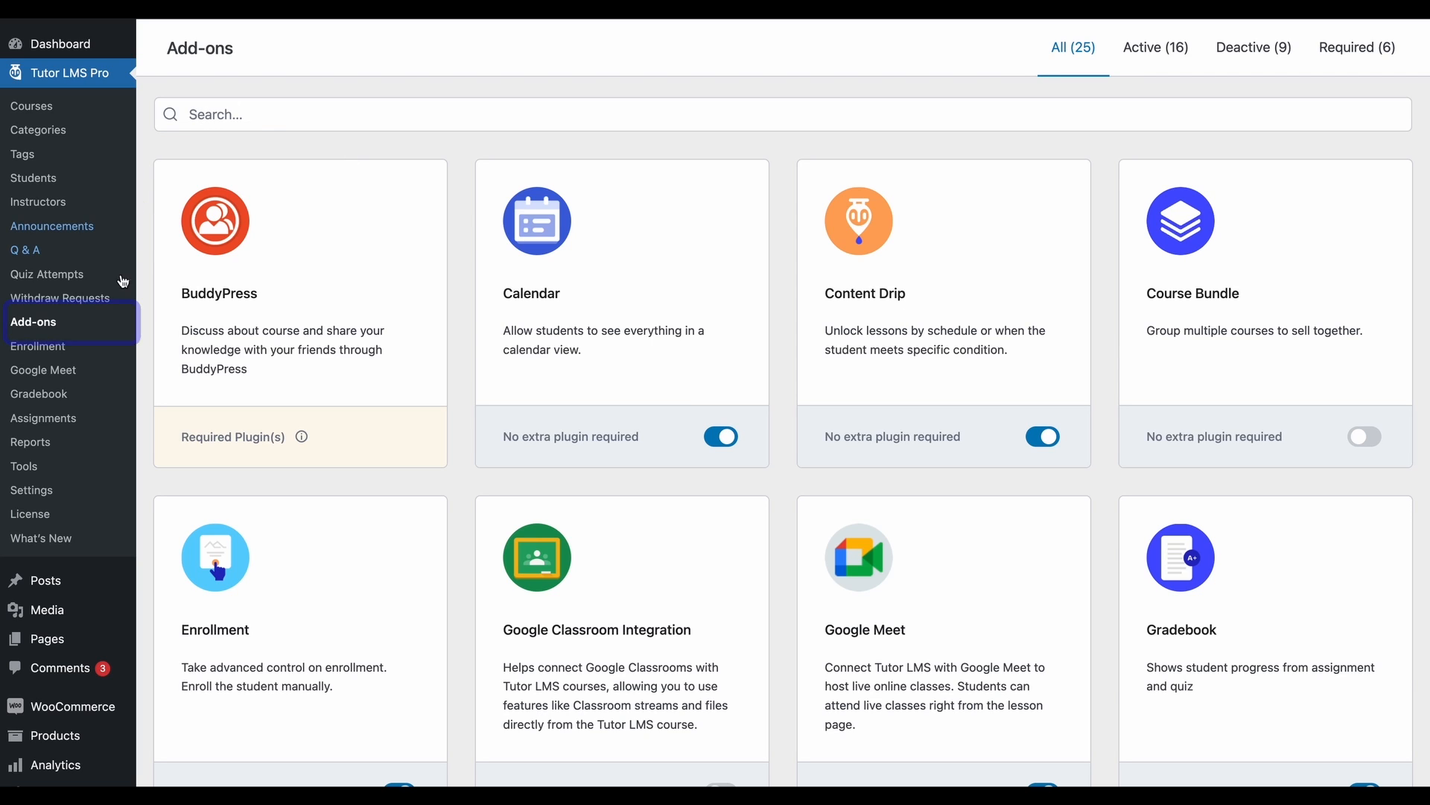
- Enable the Course Bundle add-on in Tutor LMS Pro
click(1365, 436)
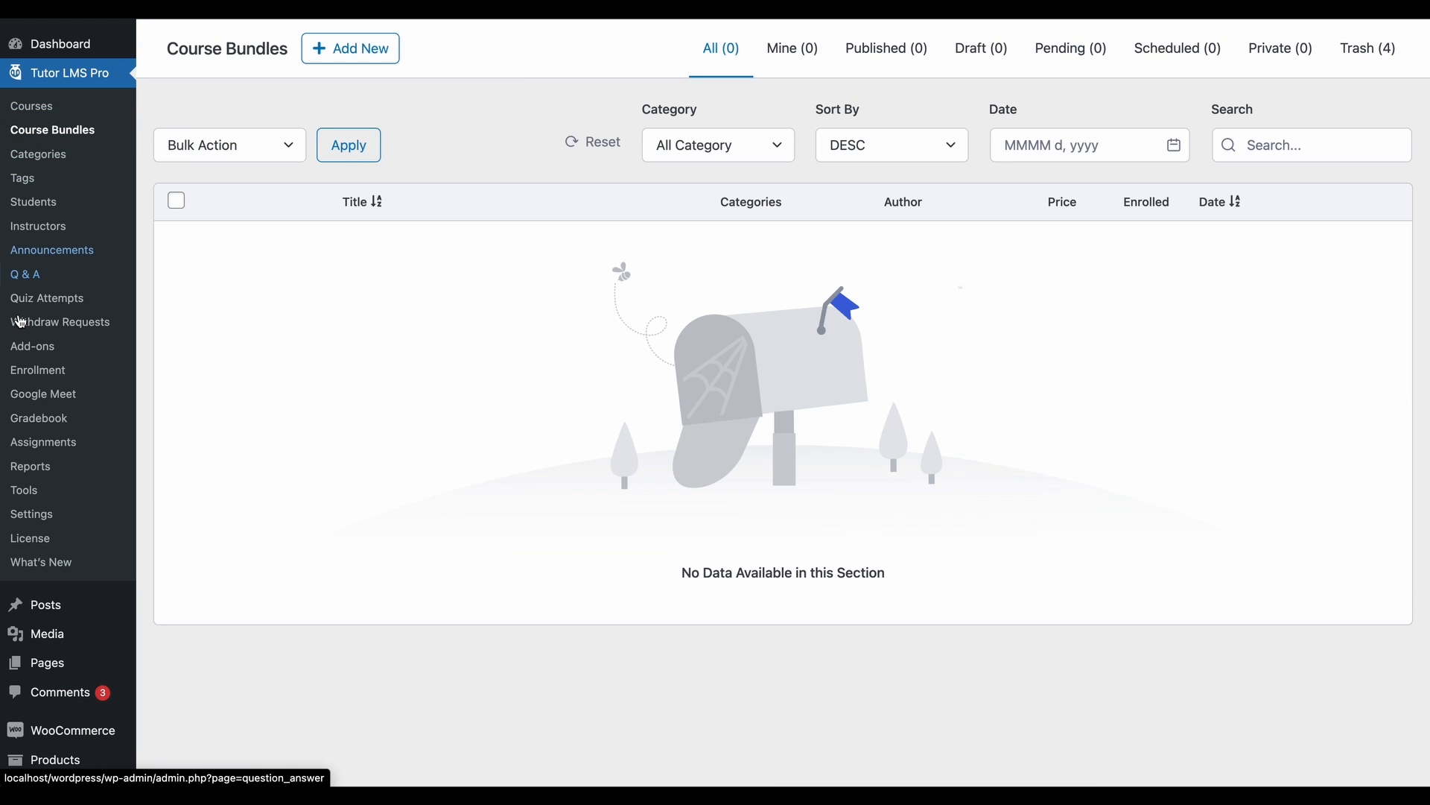
mouse_move(726, 542)
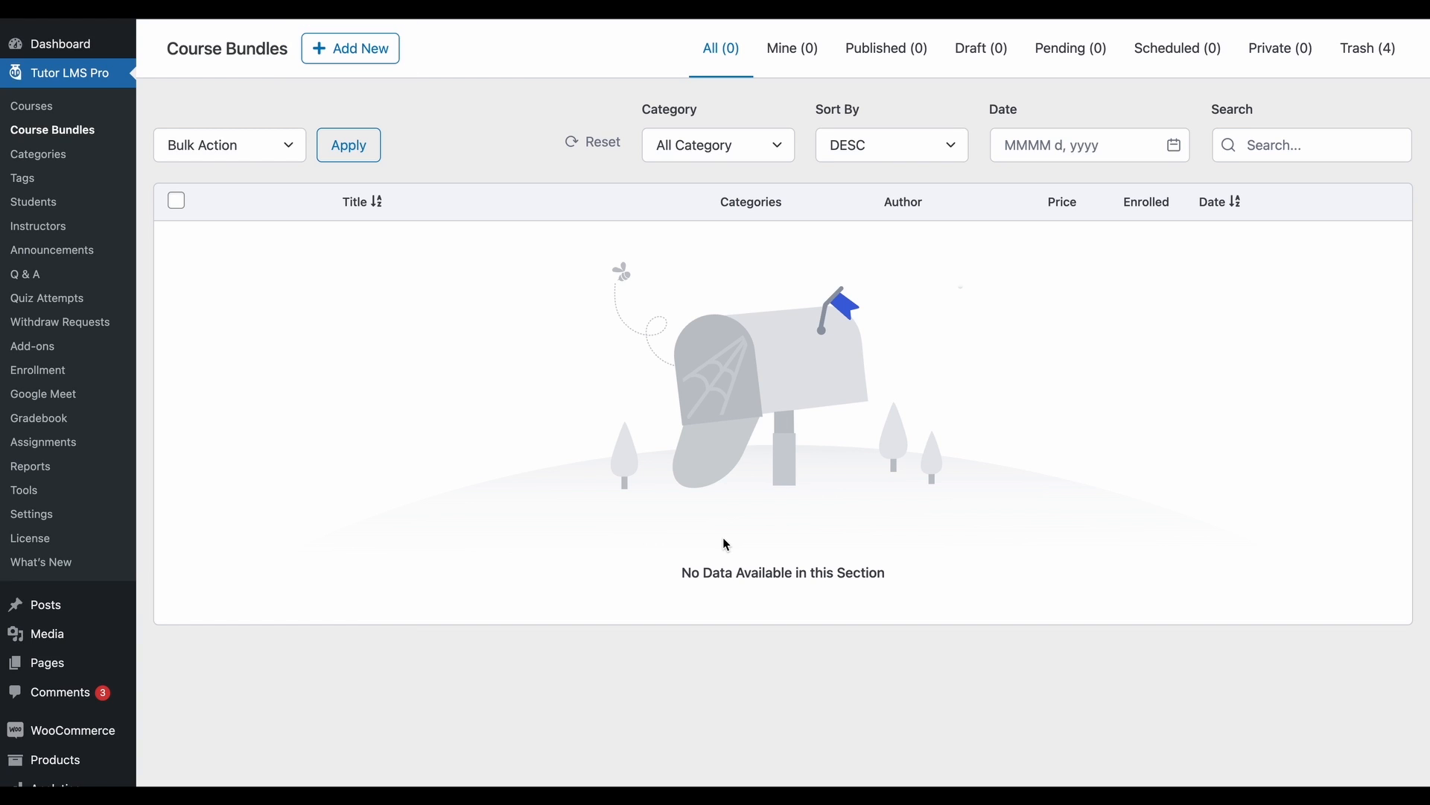
- Create a new course bundle and title it 'SEO & Marketing'
click(351, 47)
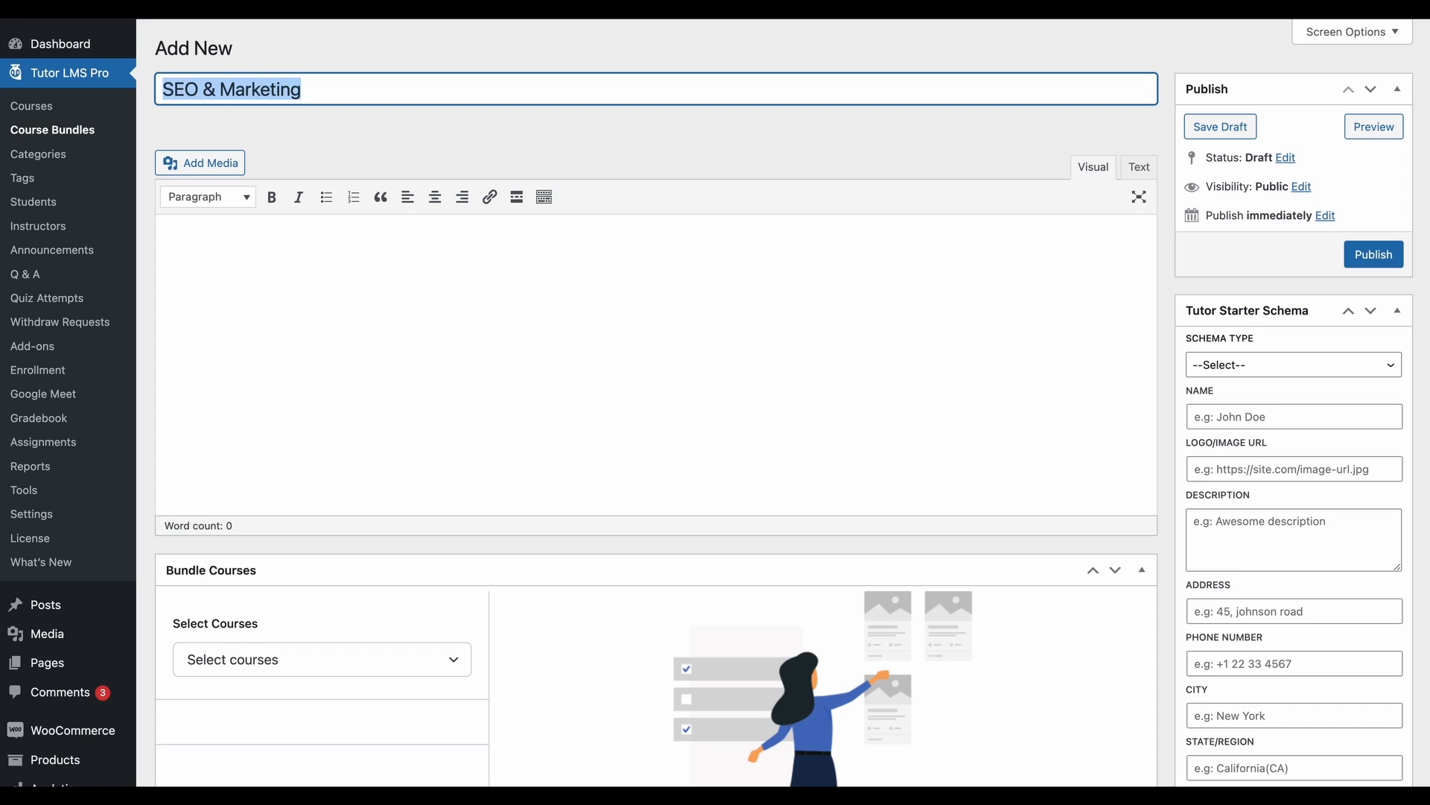
key(Delete)
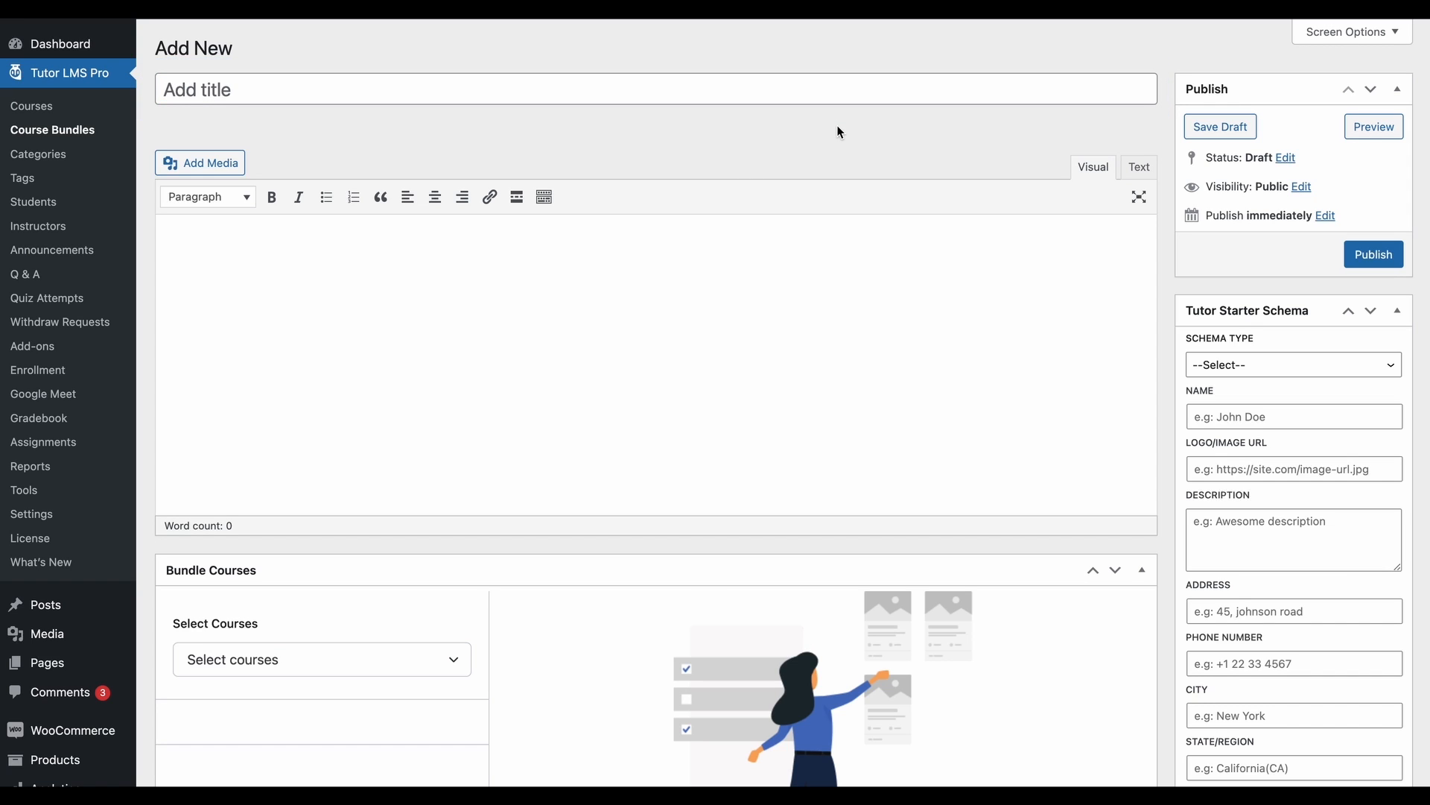
text(SEO & Marketing)
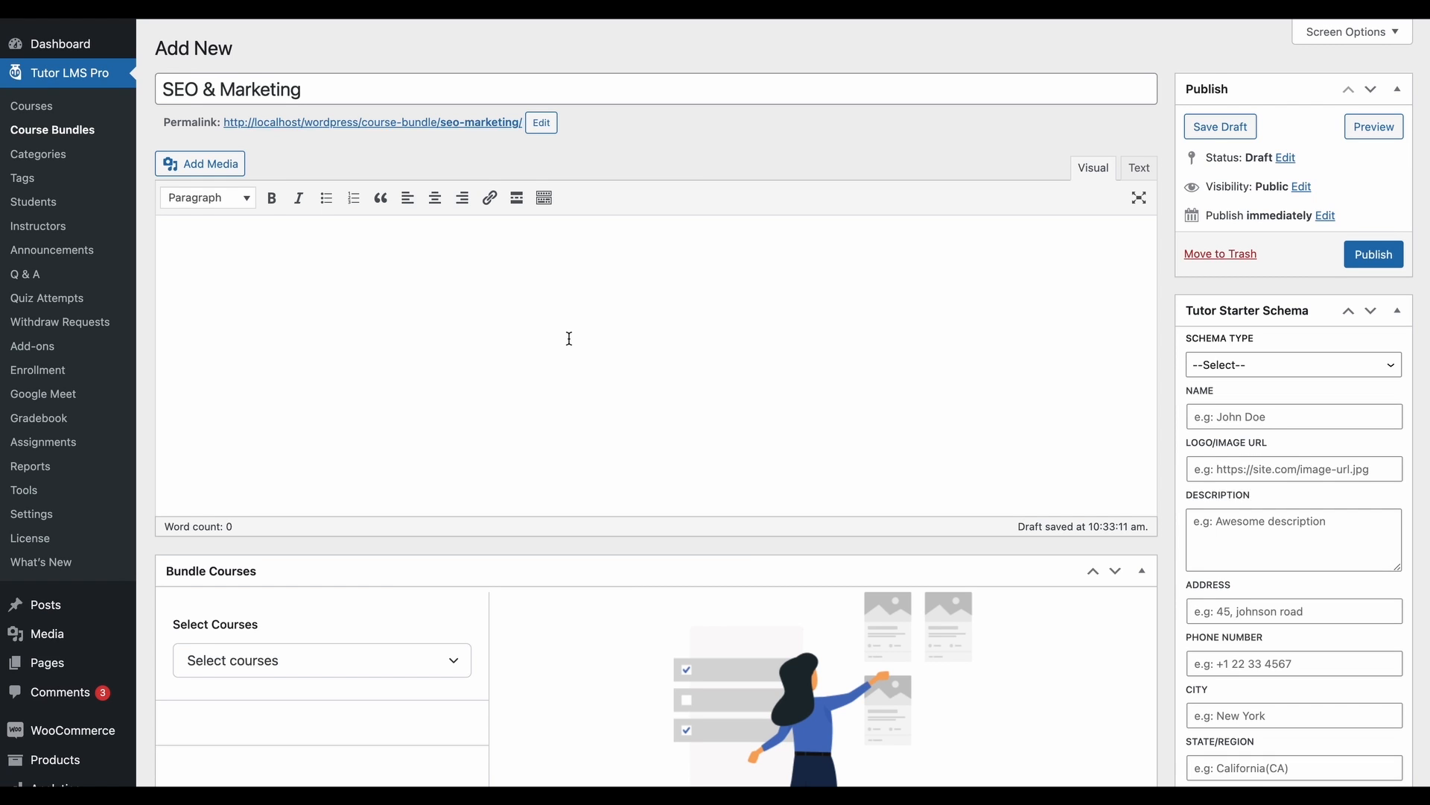
- Add SEO Fundamentals and Email Marketing Strategies as the bundle's courses
scroll(down, 3)
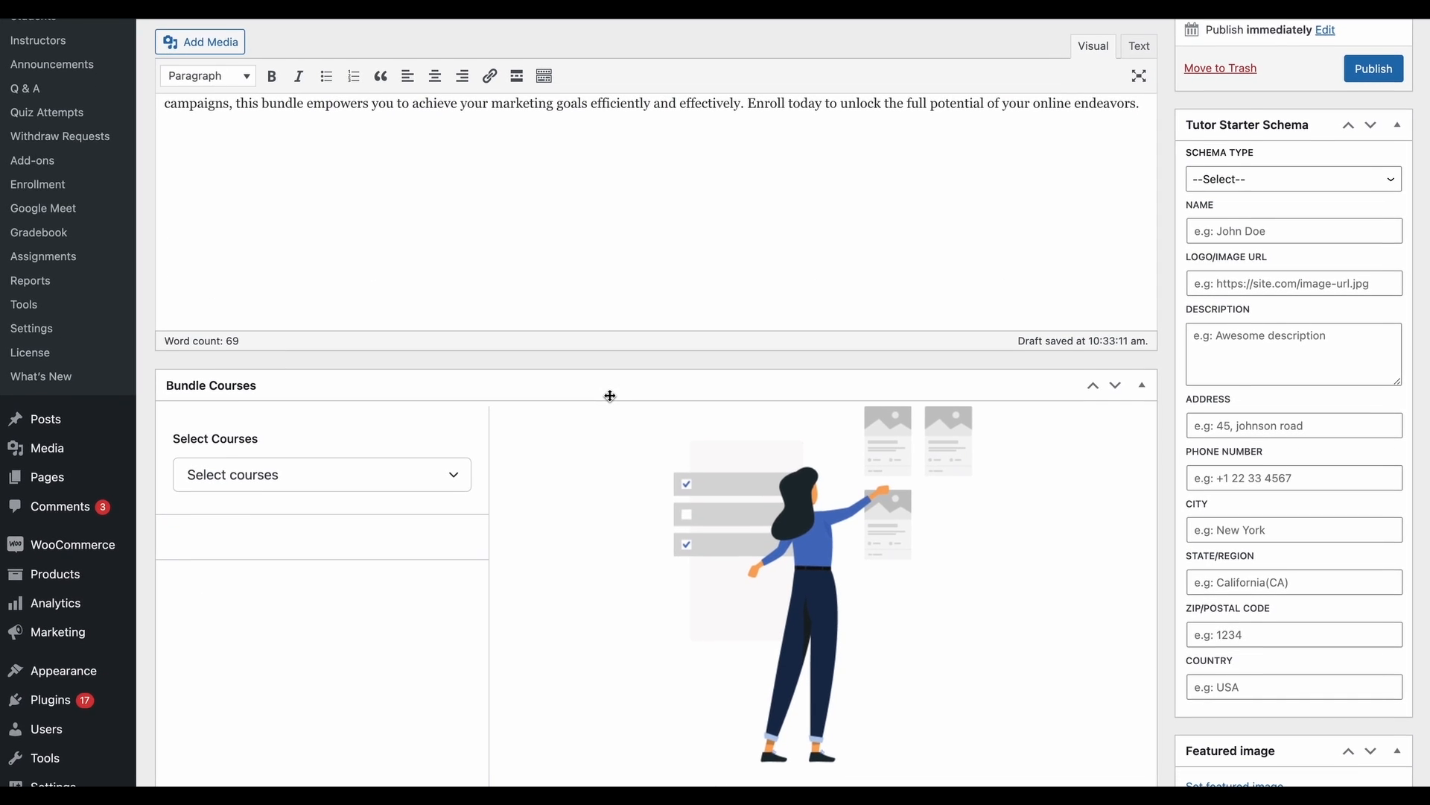
scroll(down, 3)
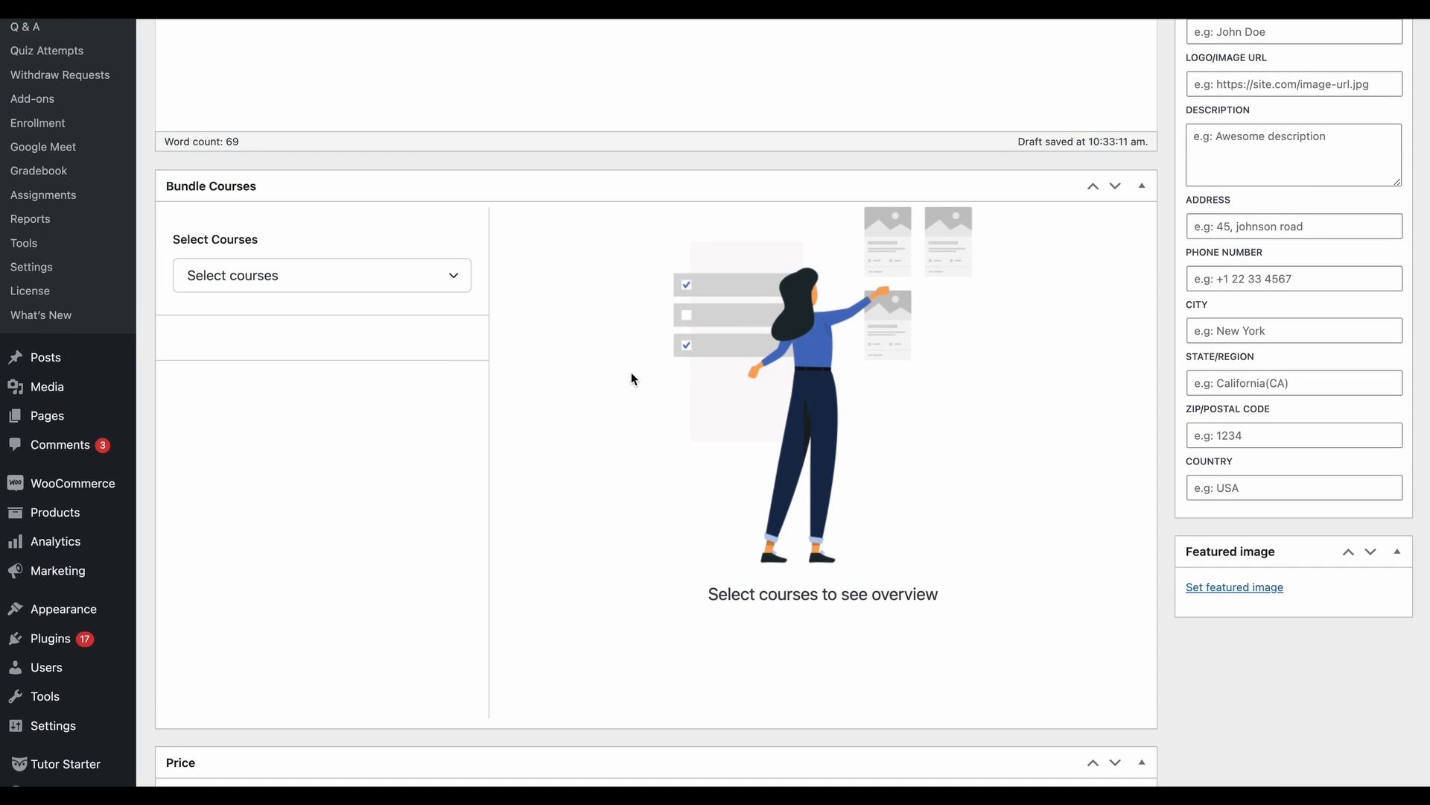
click(322, 274)
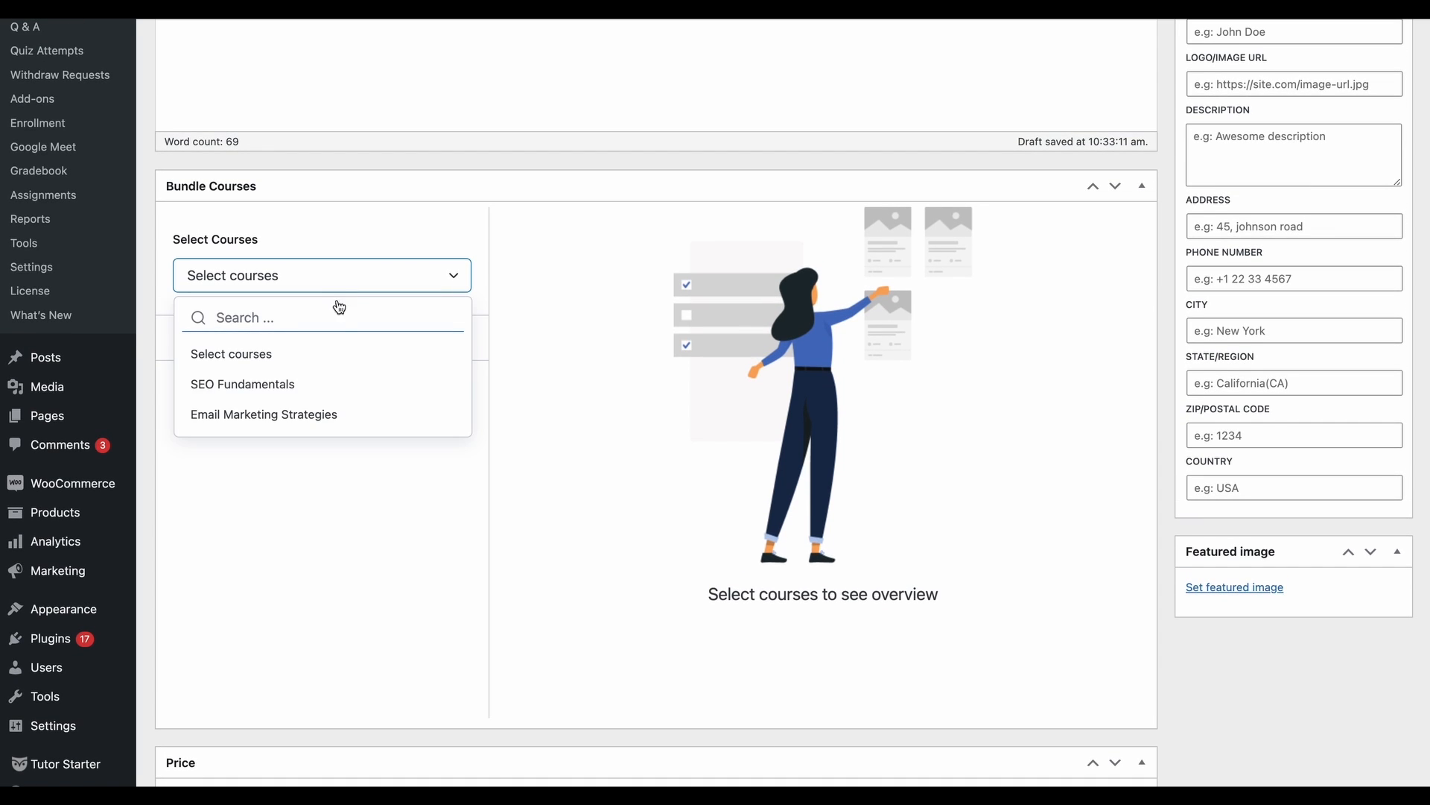
mouse_move(324, 399)
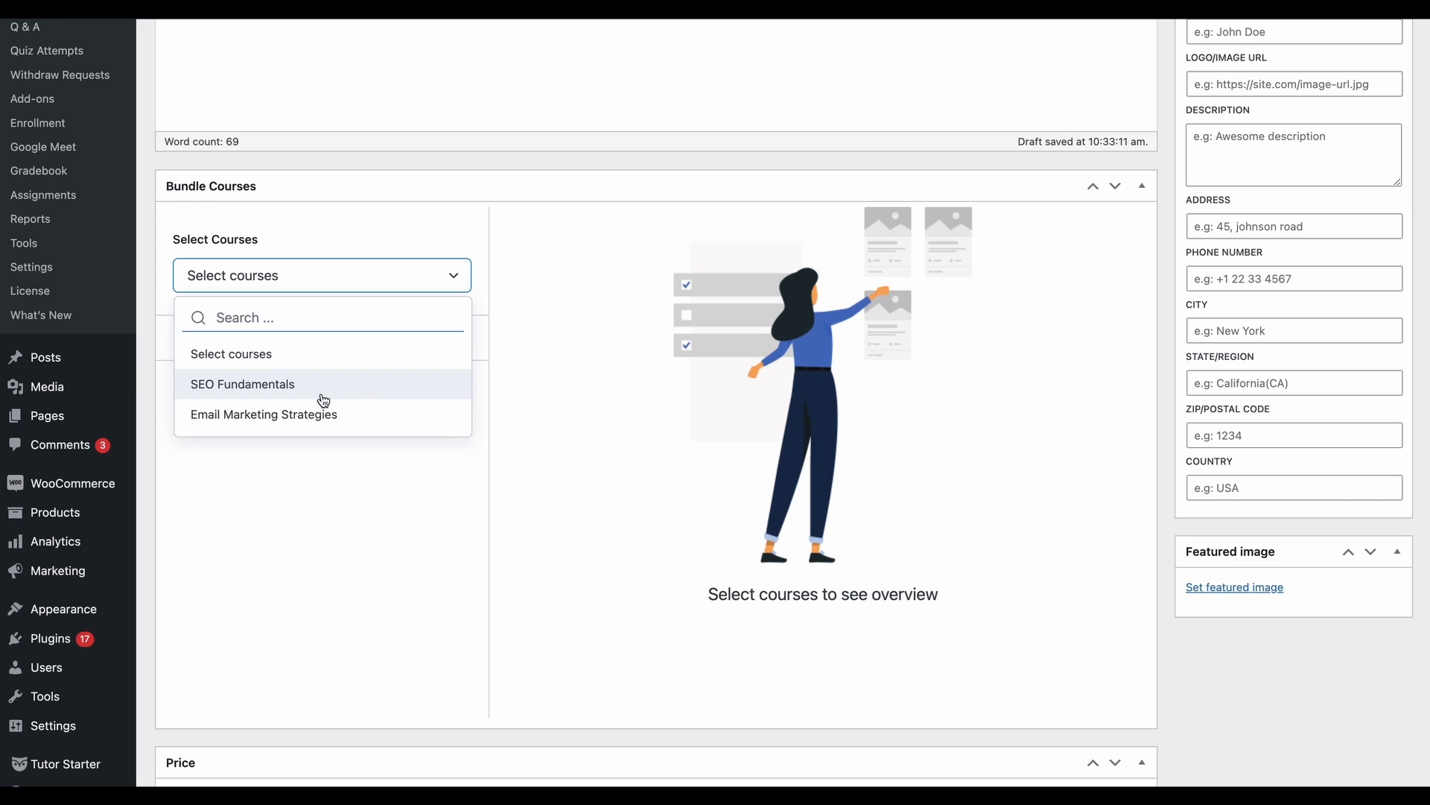
click(241, 384)
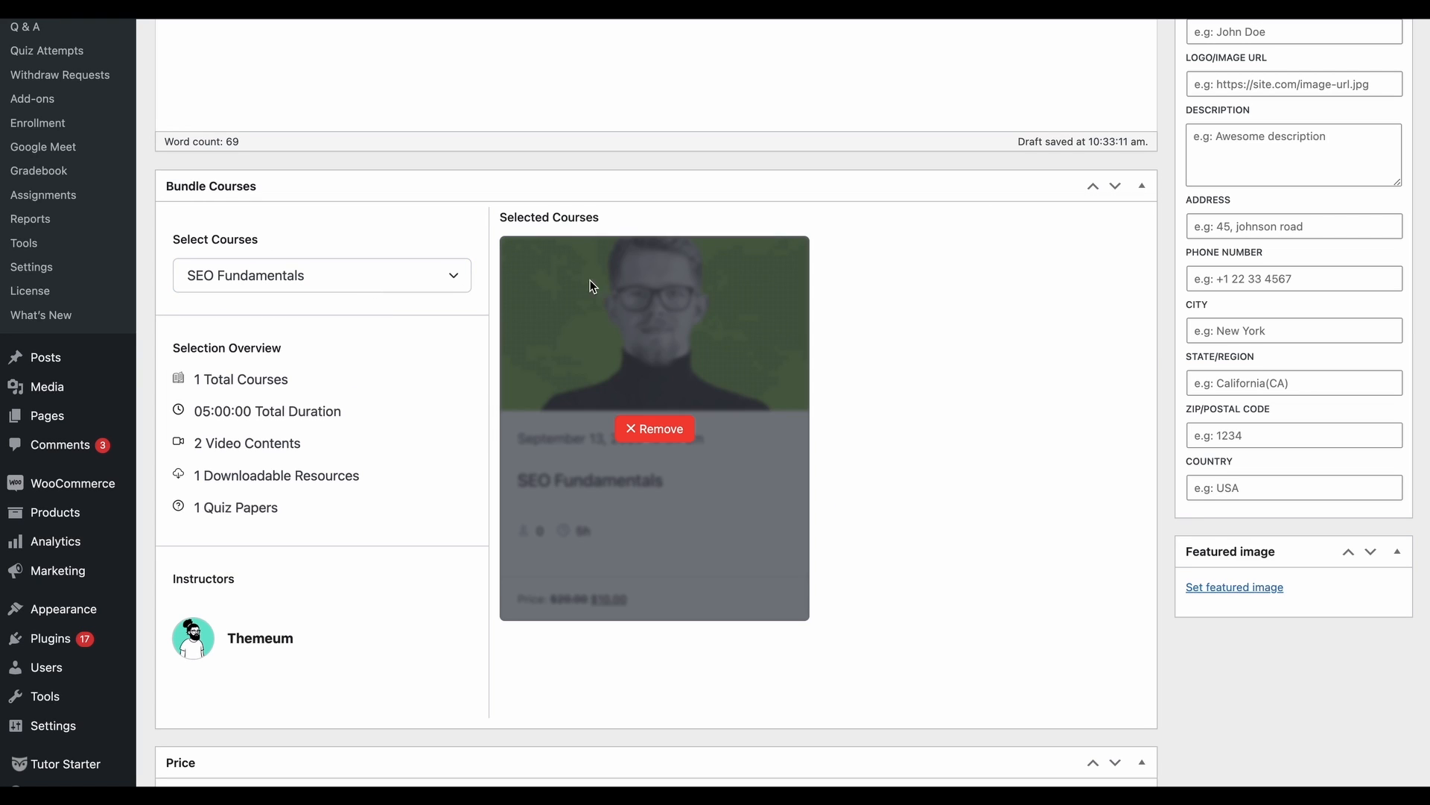
click(322, 274)
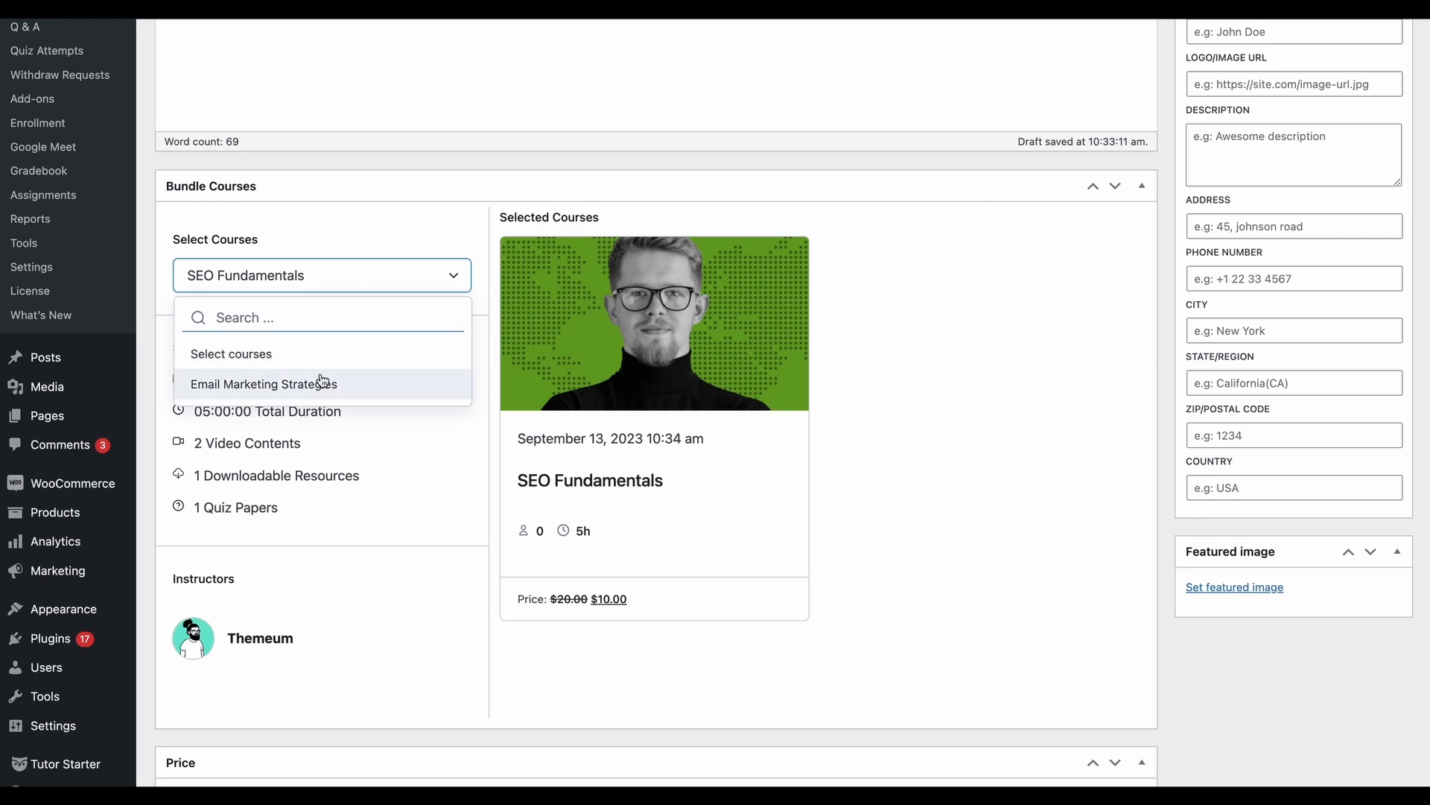
click(262, 384)
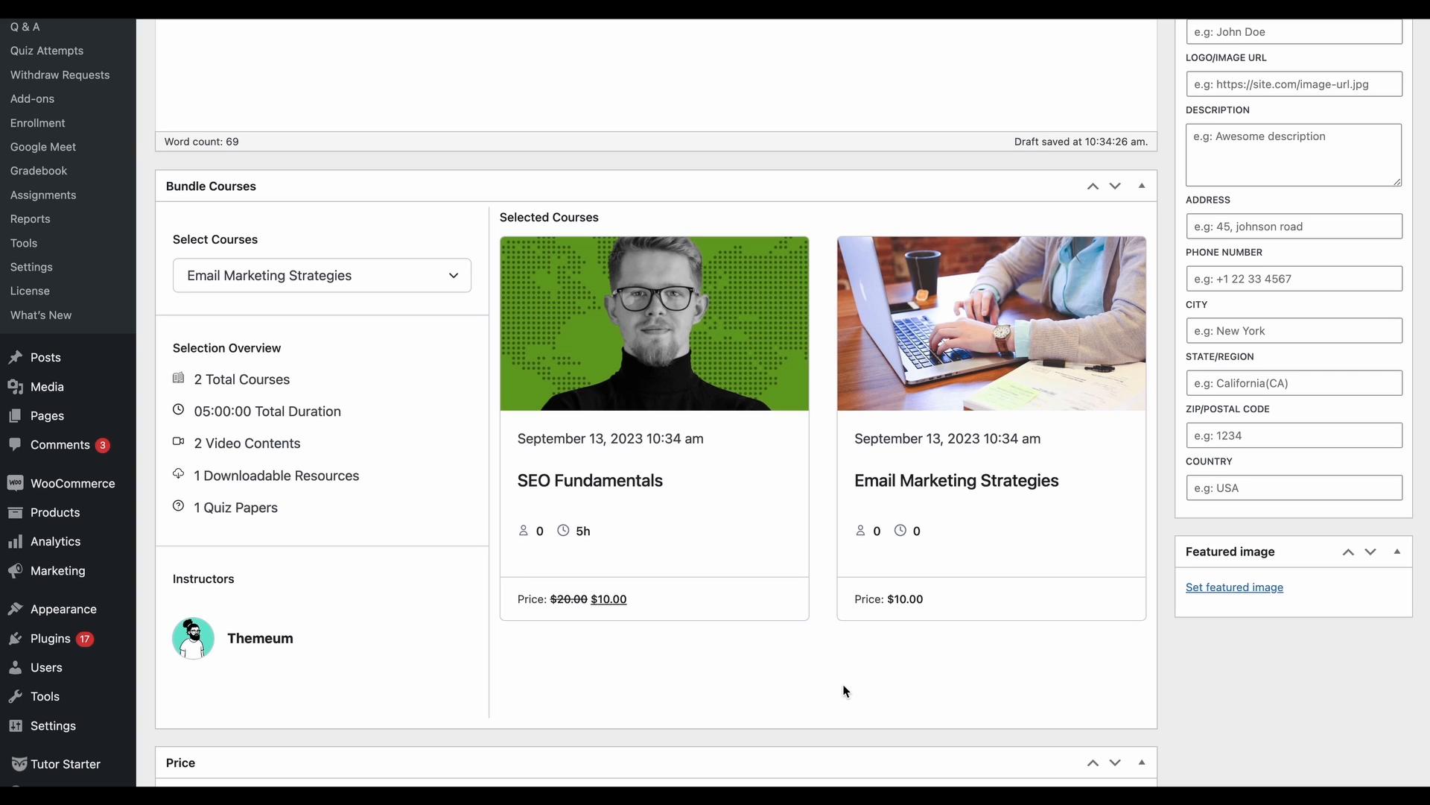
mouse_move(770, 628)
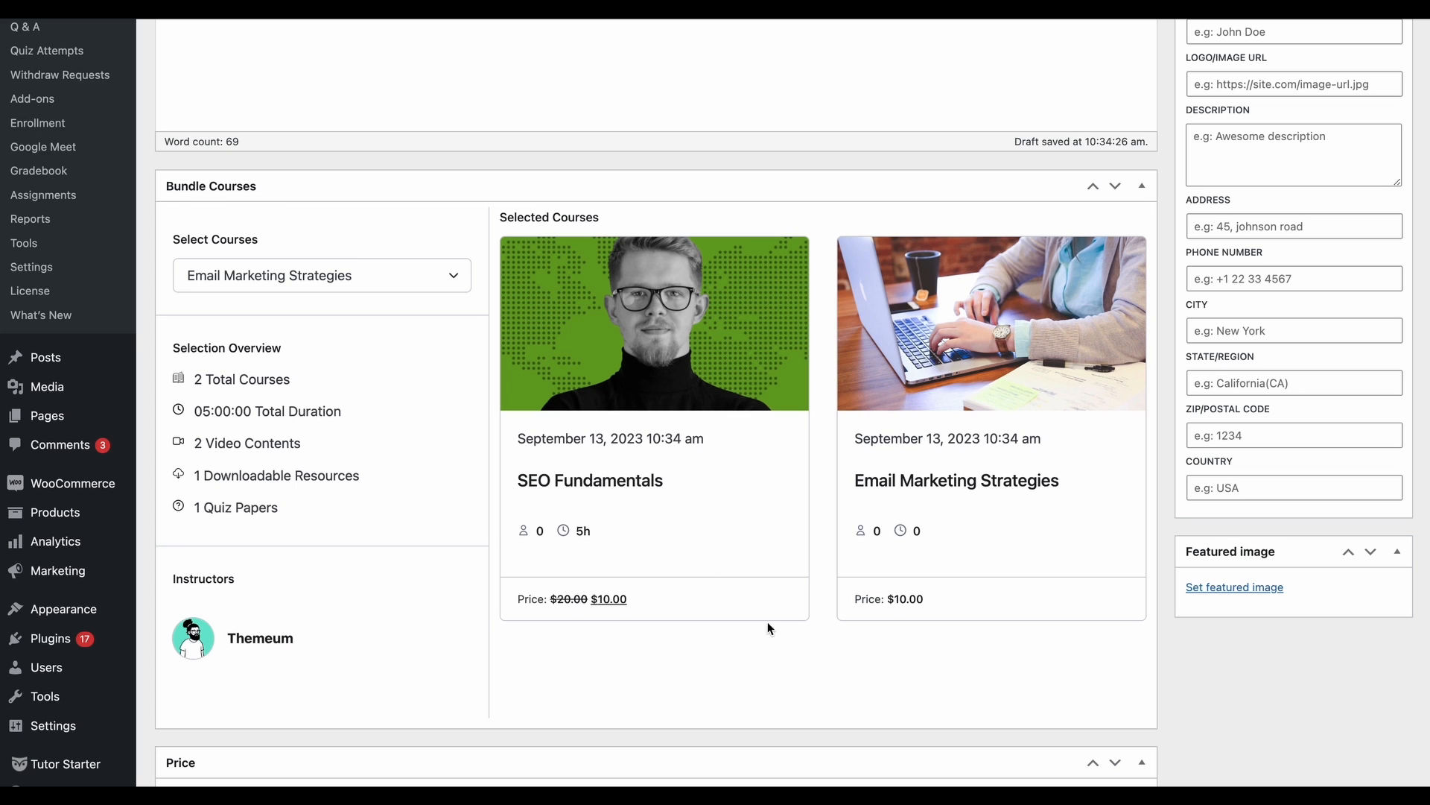
mouse_move(433, 295)
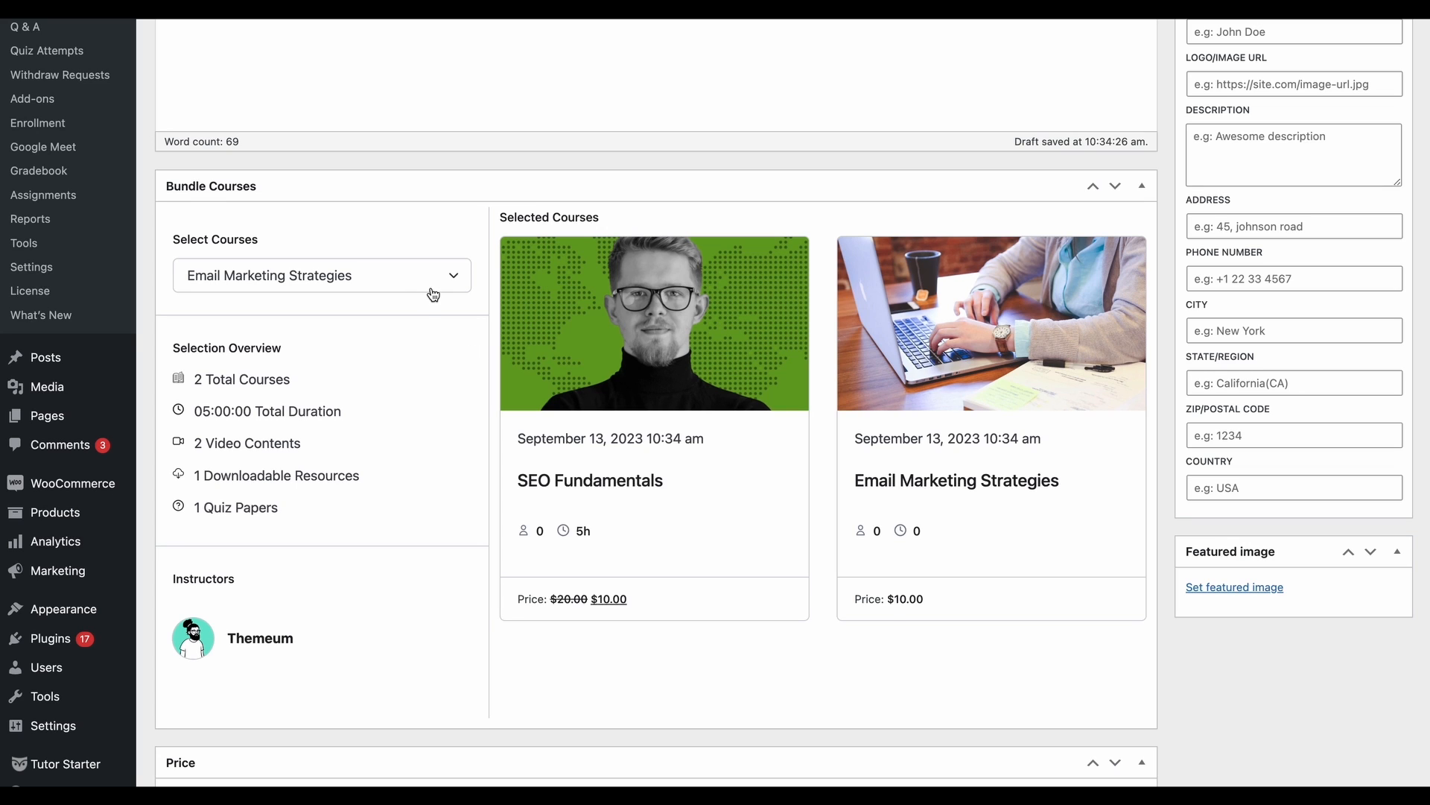
mouse_move(334, 241)
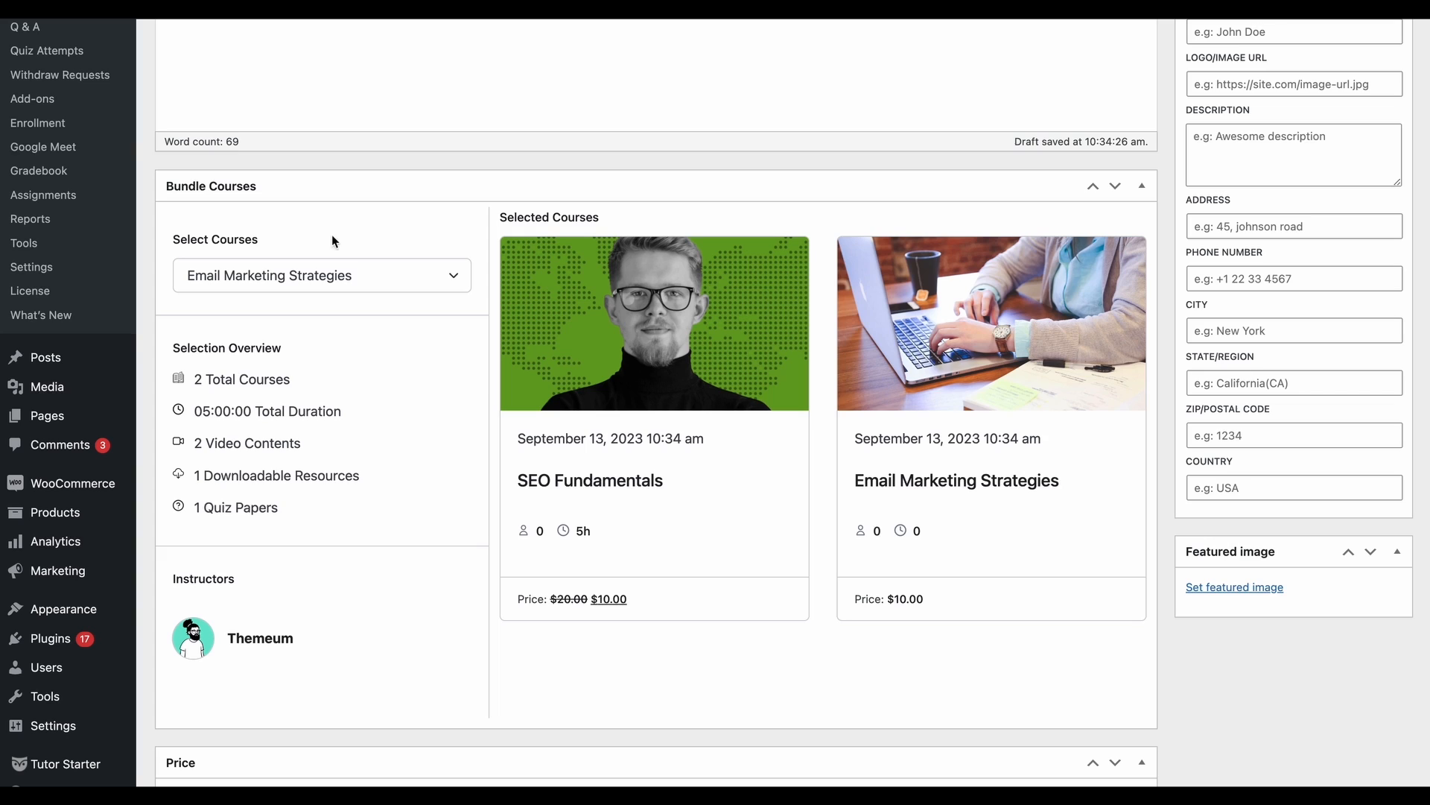
mouse_move(369, 280)
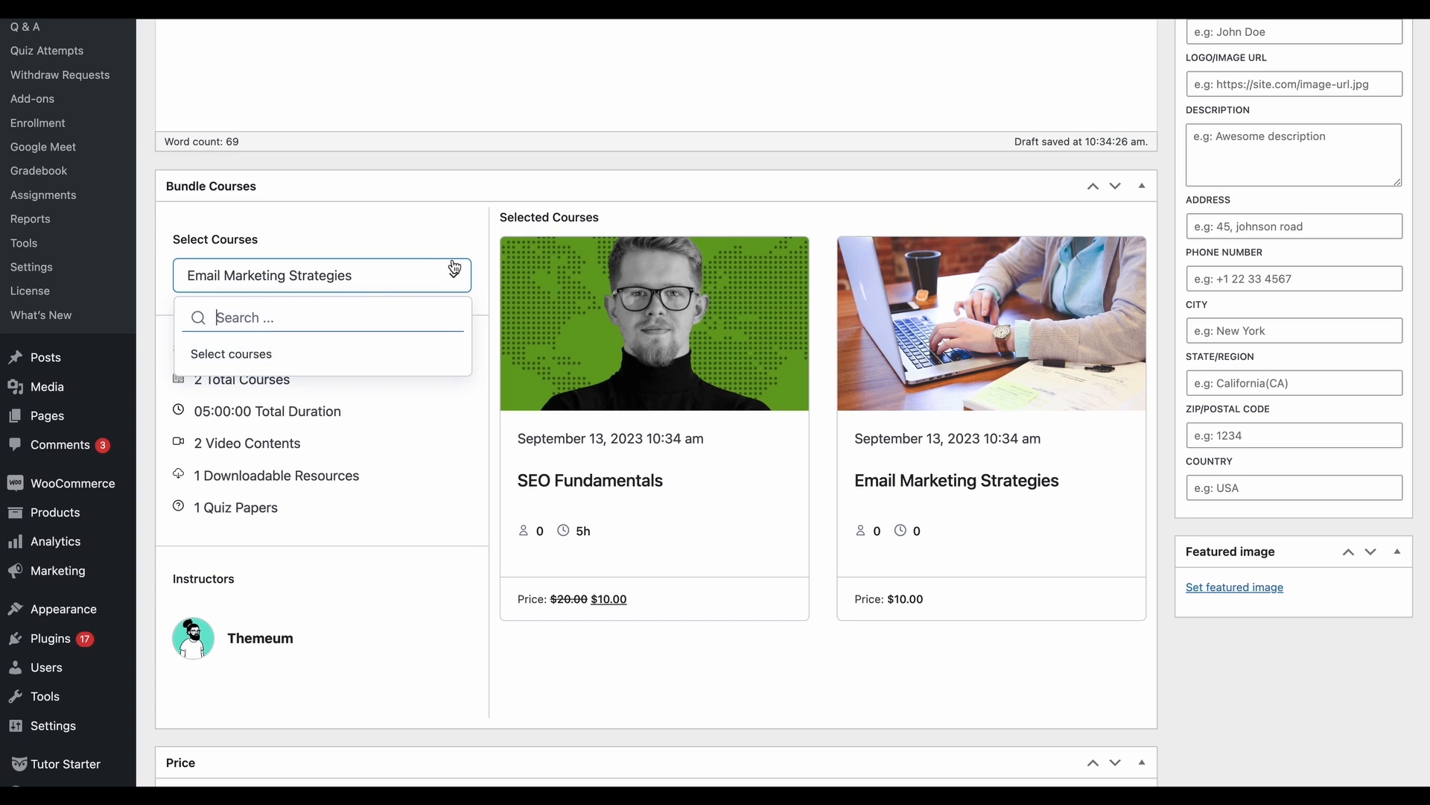
click(468, 234)
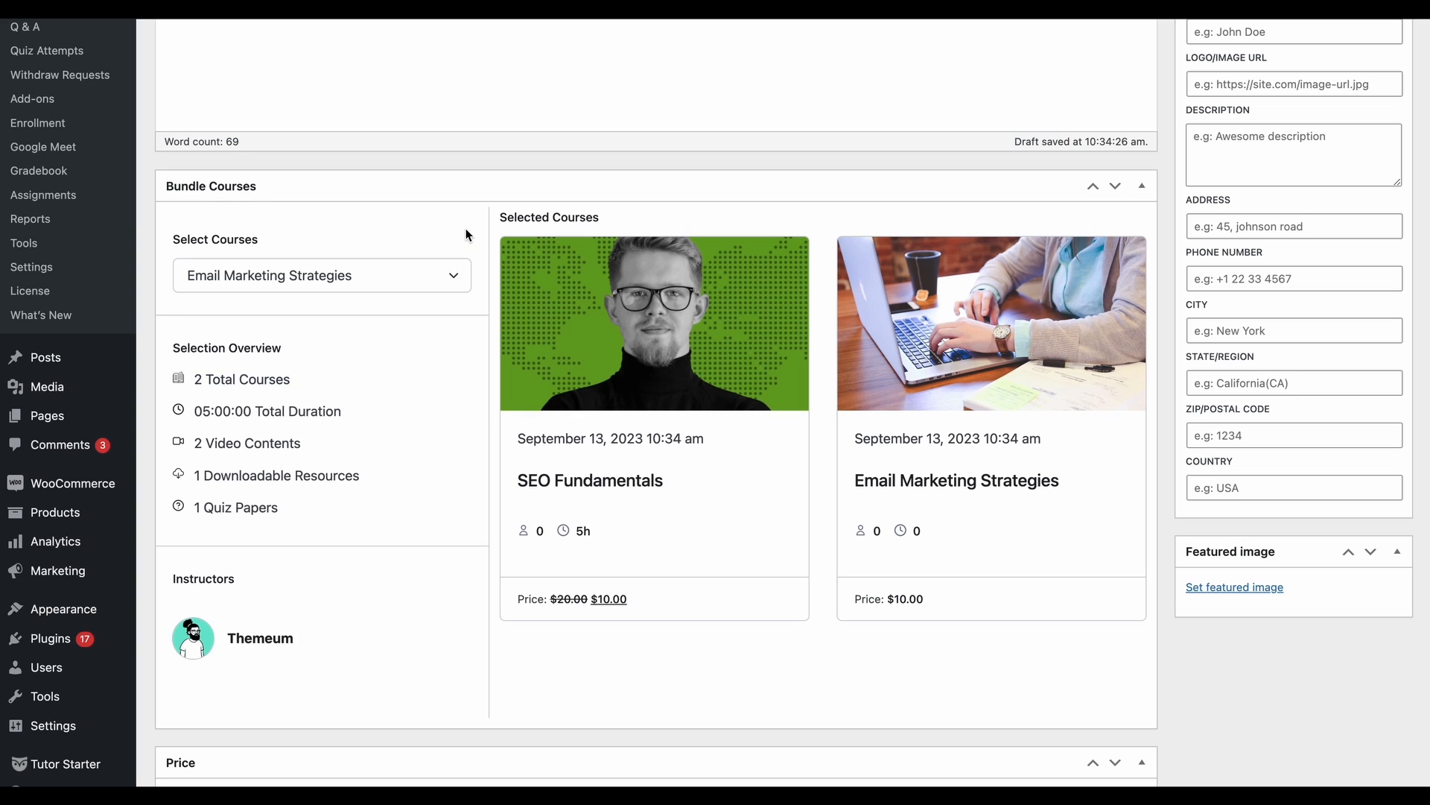
mouse_move(490, 296)
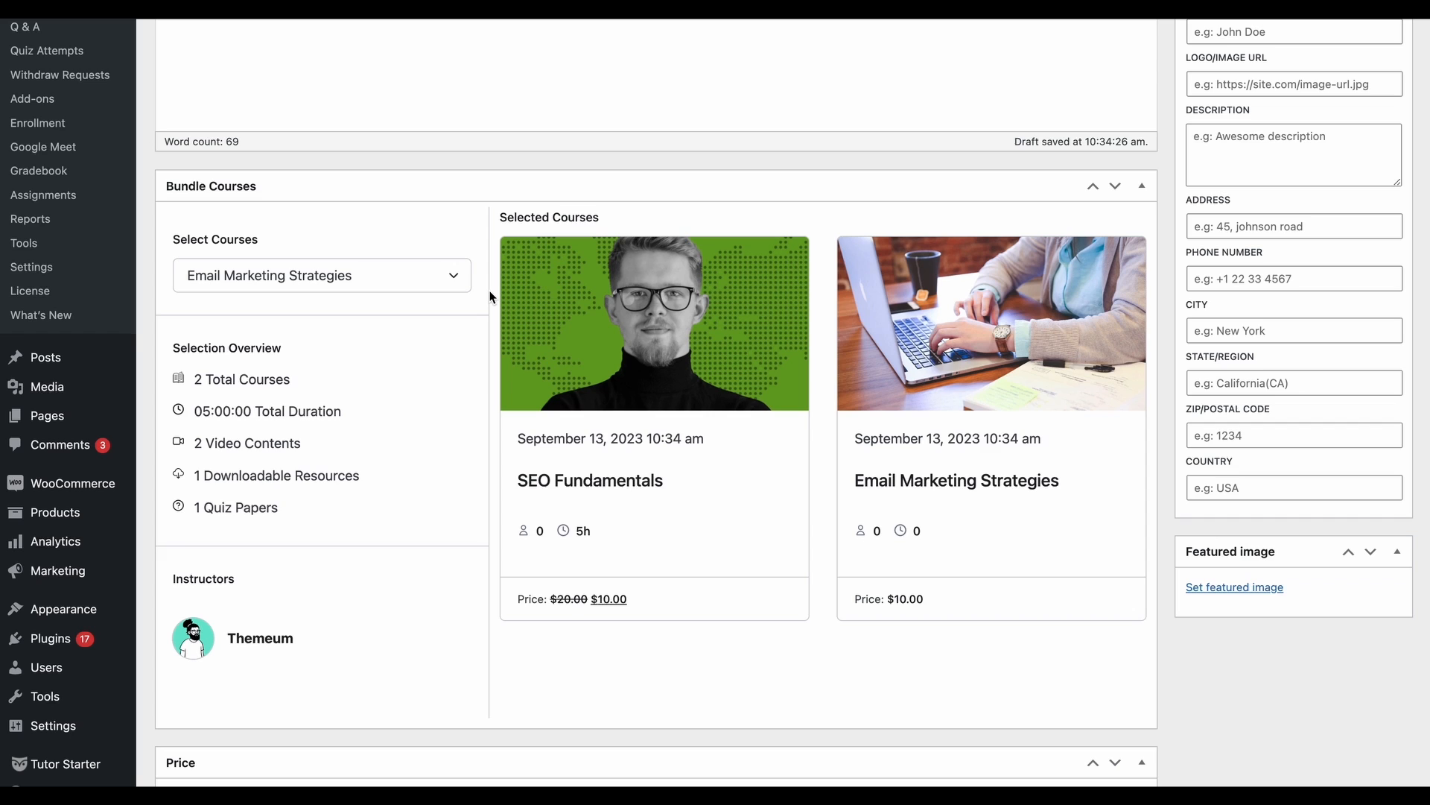
mouse_move(270, 222)
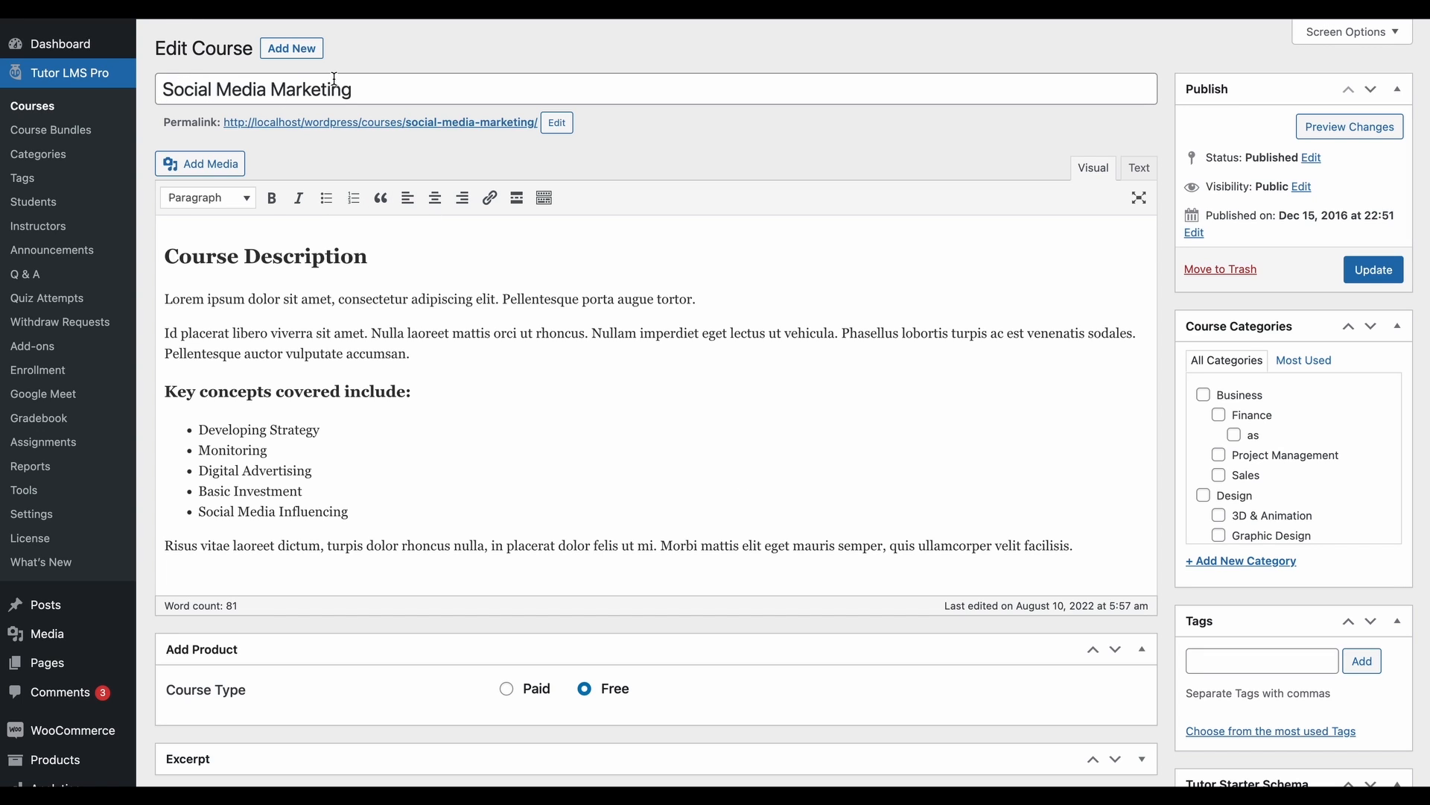
mouse_move(538, 697)
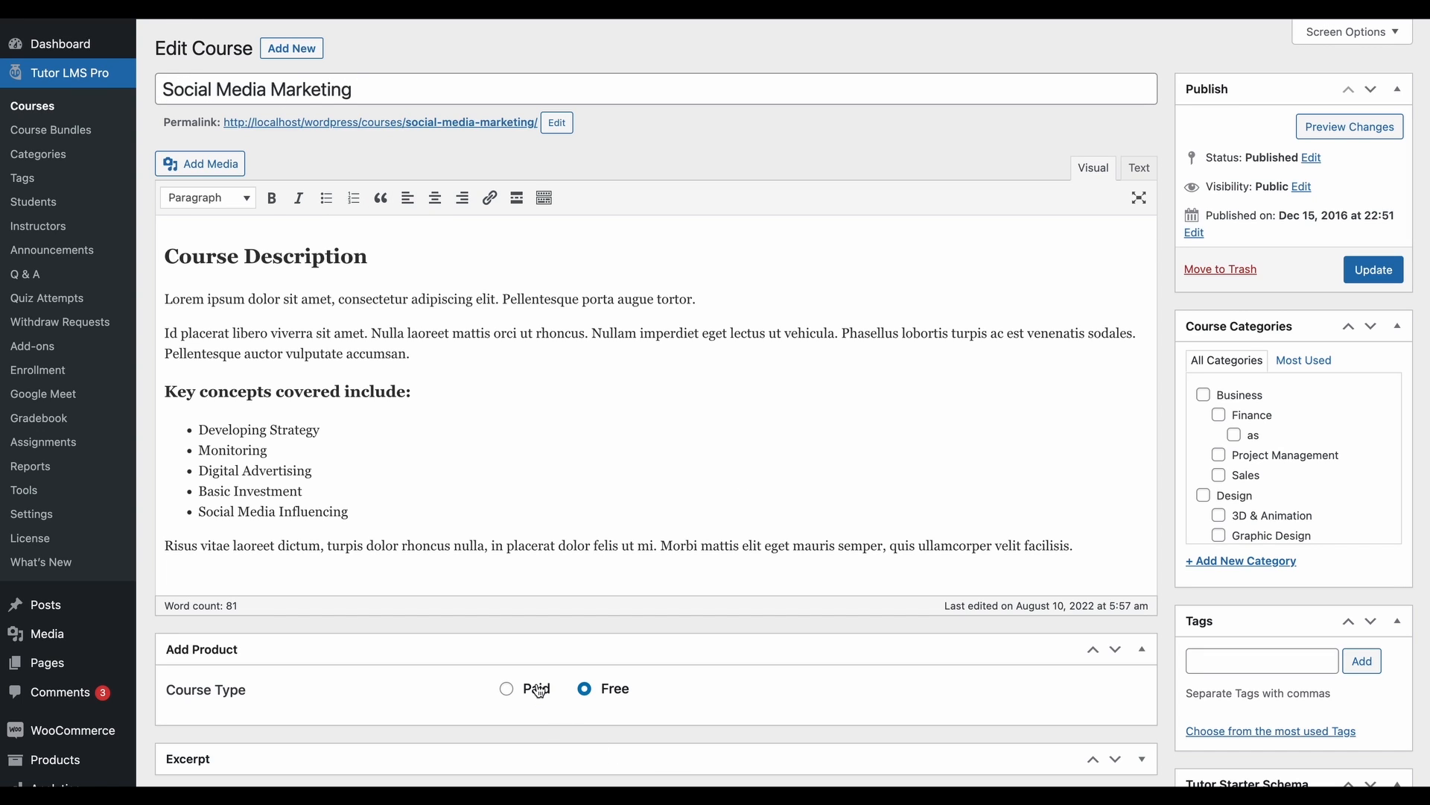
- Set the Social Media Marketing course type to Paid
scroll(down, 3)
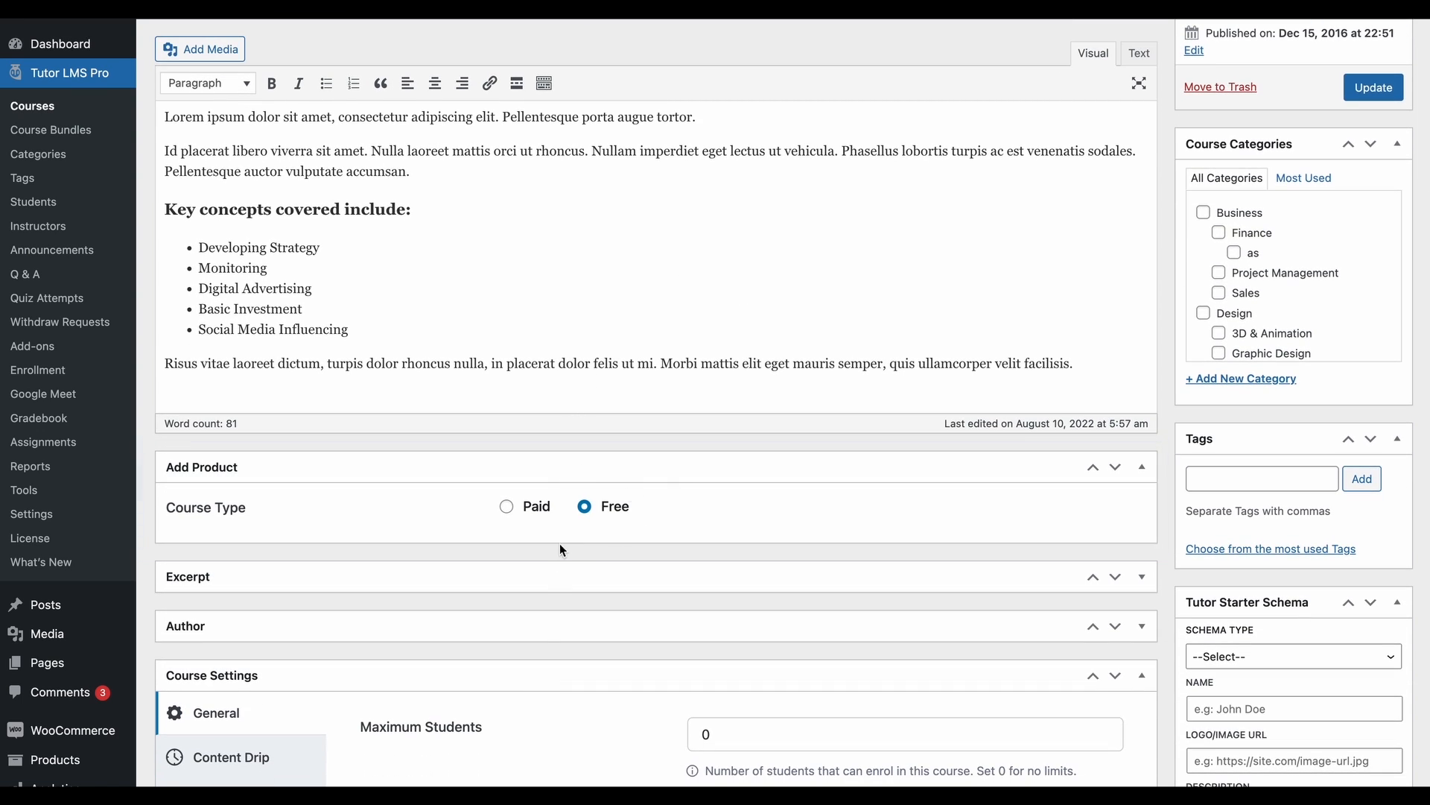
click(506, 506)
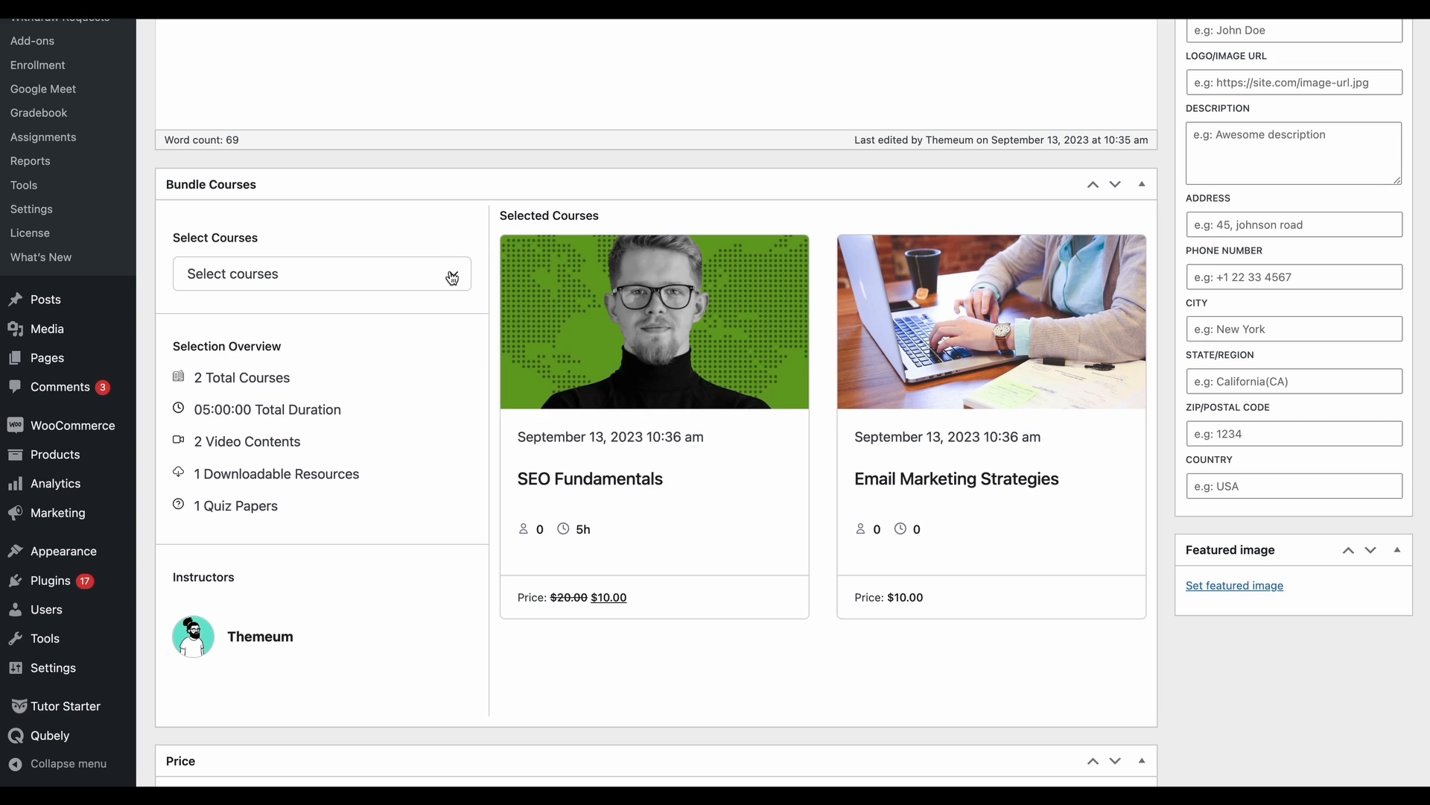
click(322, 274)
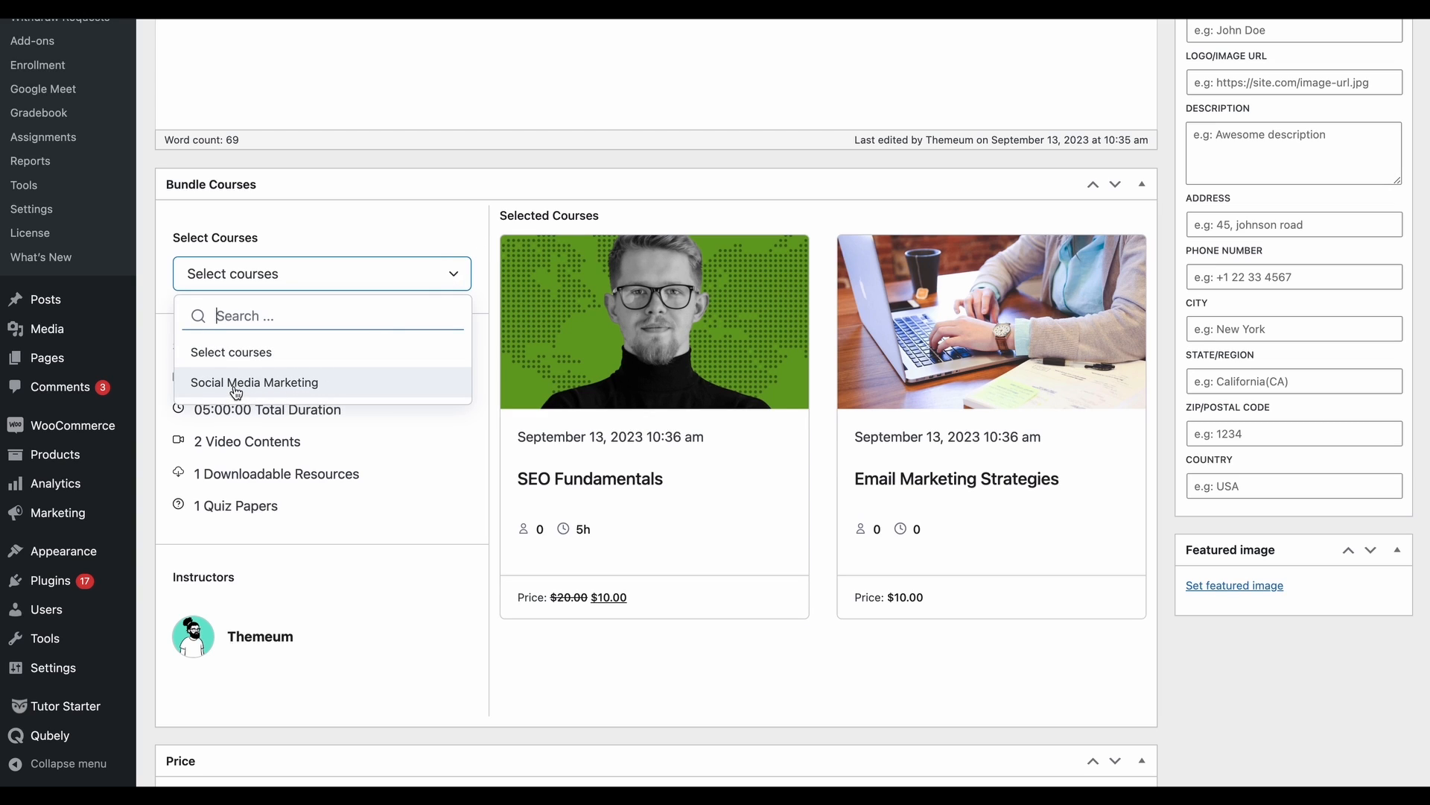
click(254, 382)
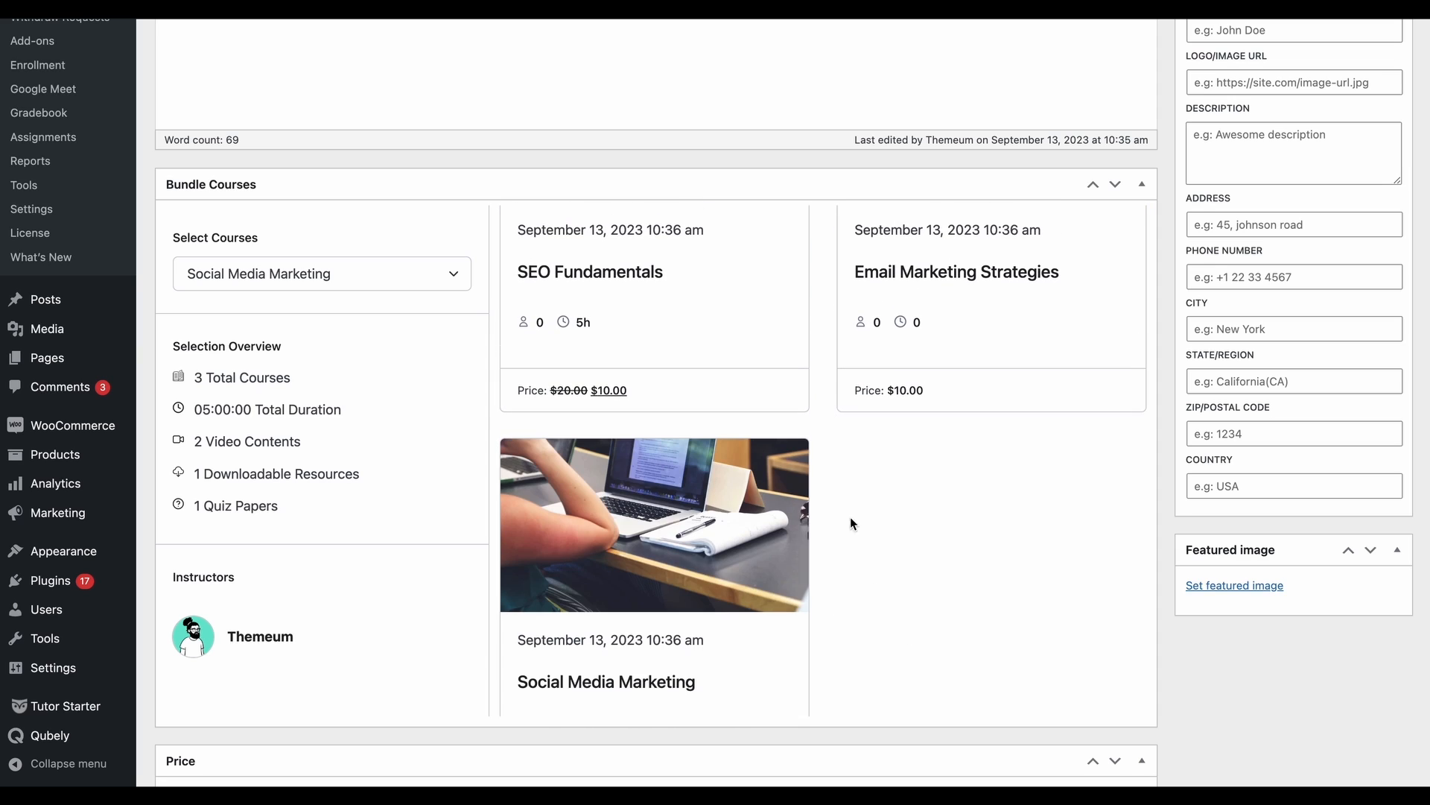
mouse_move(814, 458)
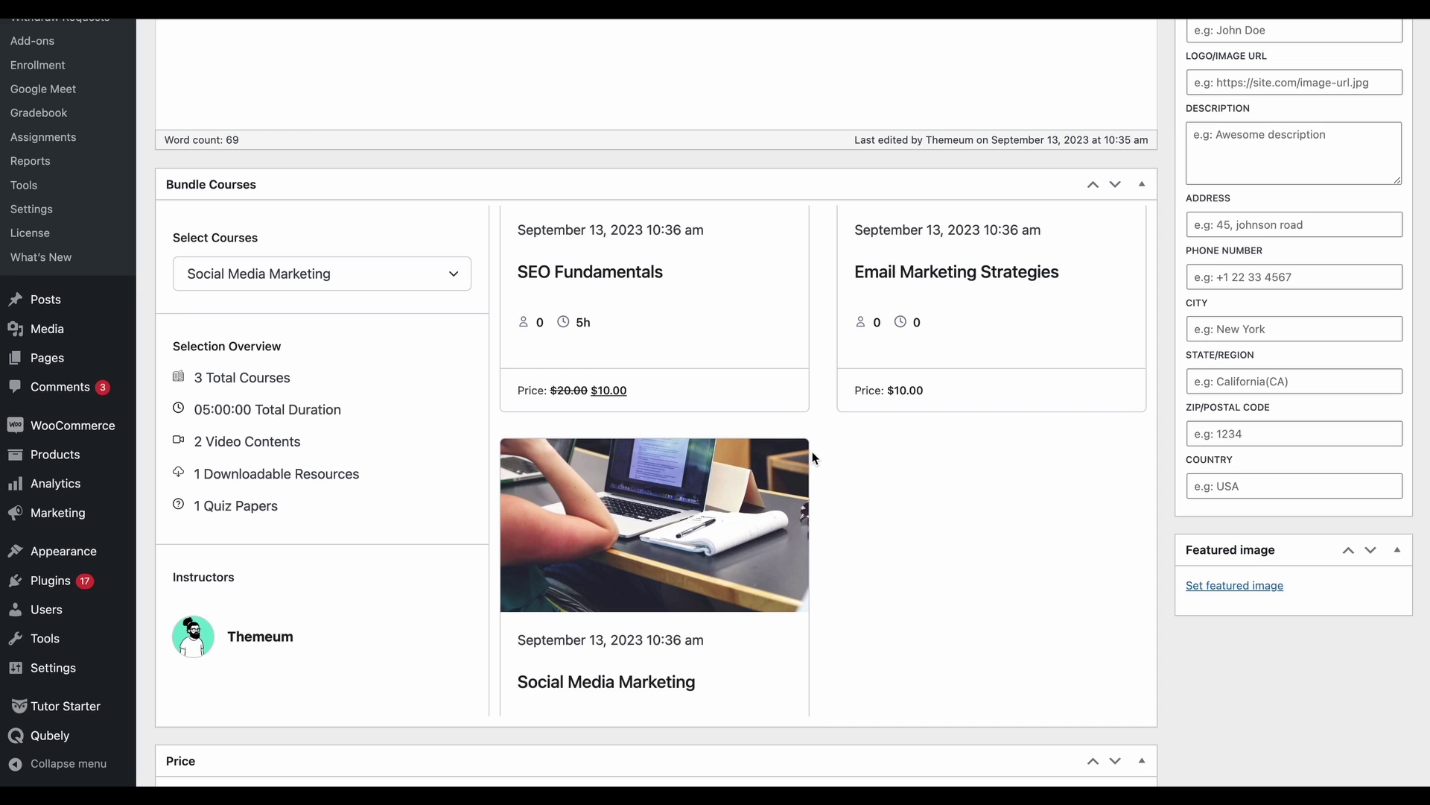
scroll(down, 3)
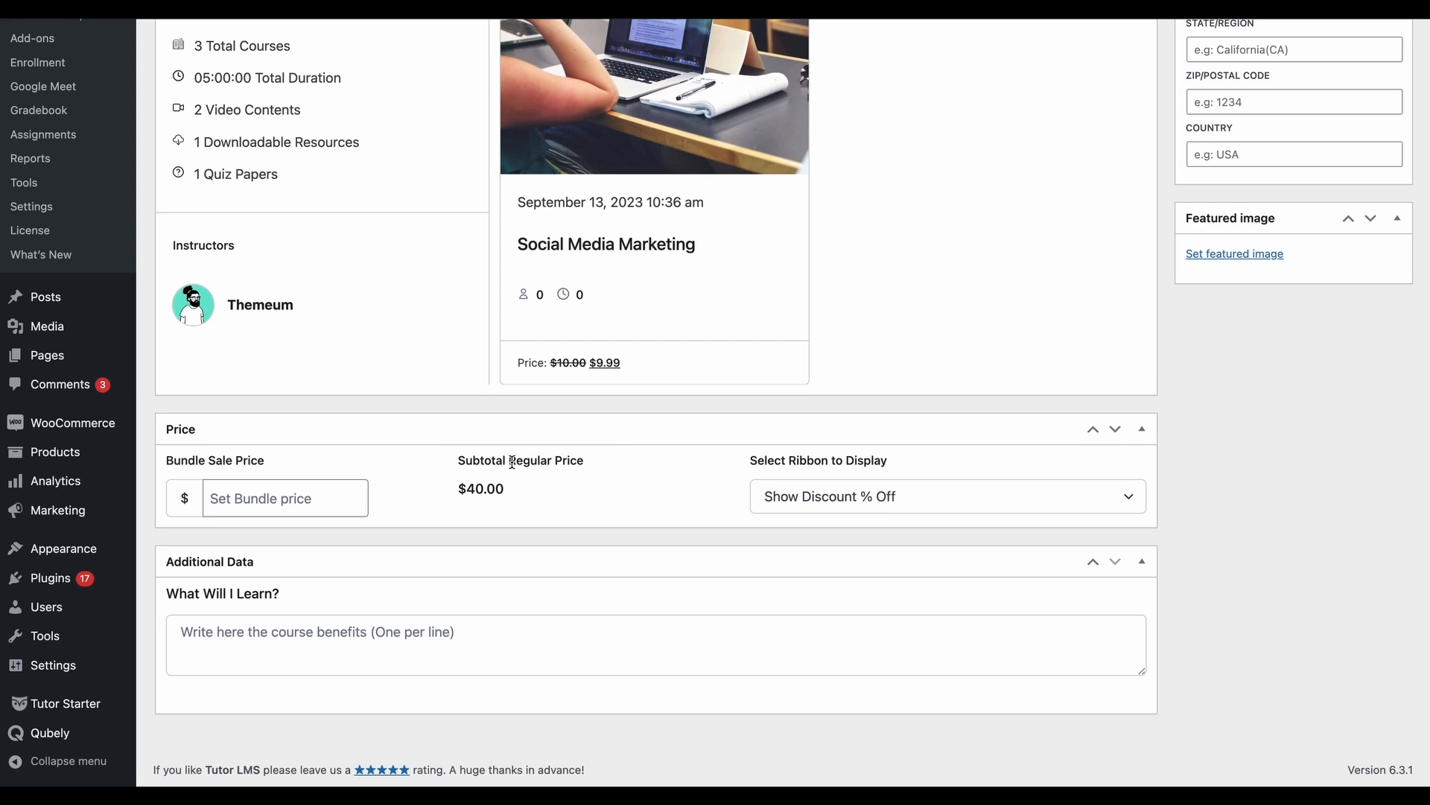
mouse_move(552, 462)
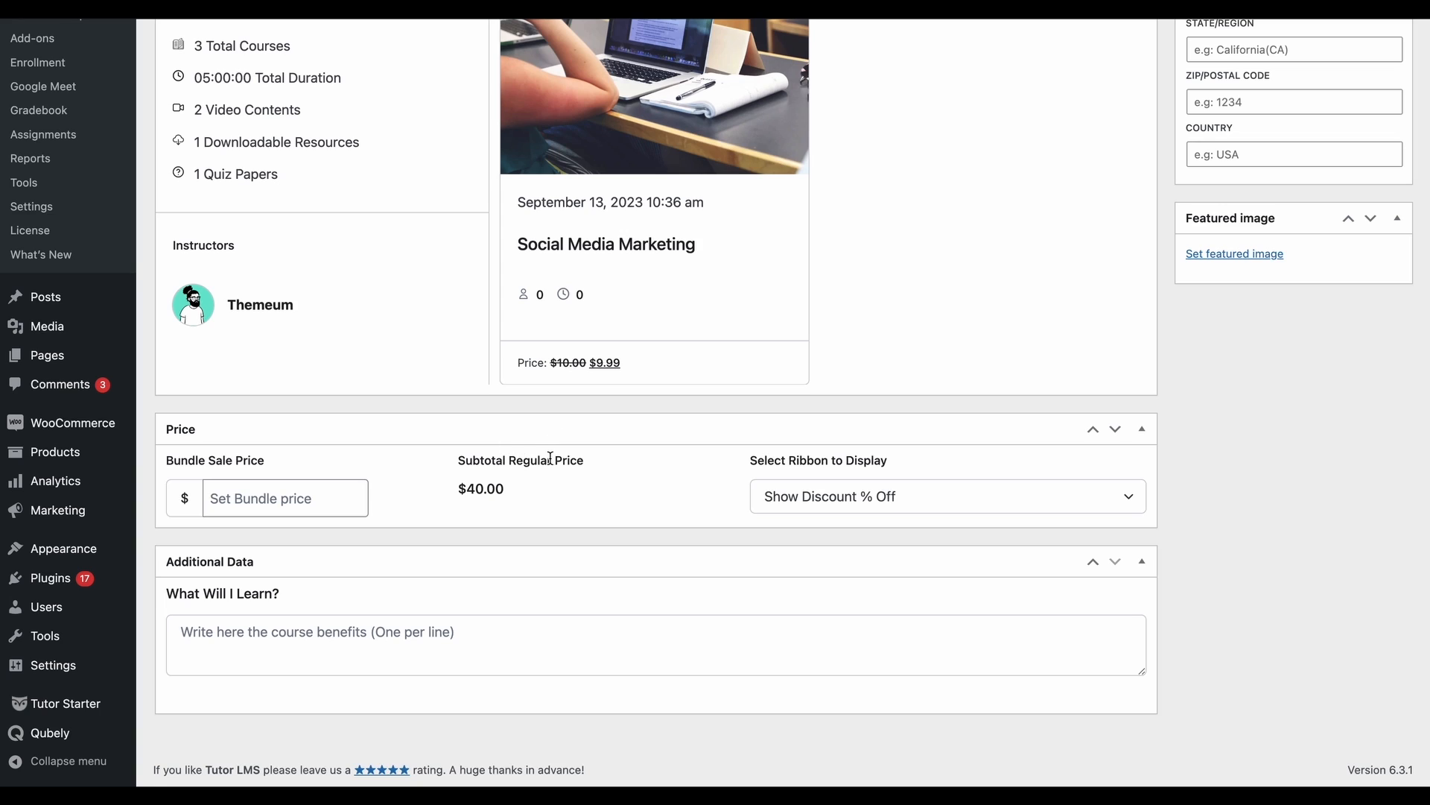
- Set the bundle sale price to 30 and keep the Show Discount % Off ribbon
click(283, 498)
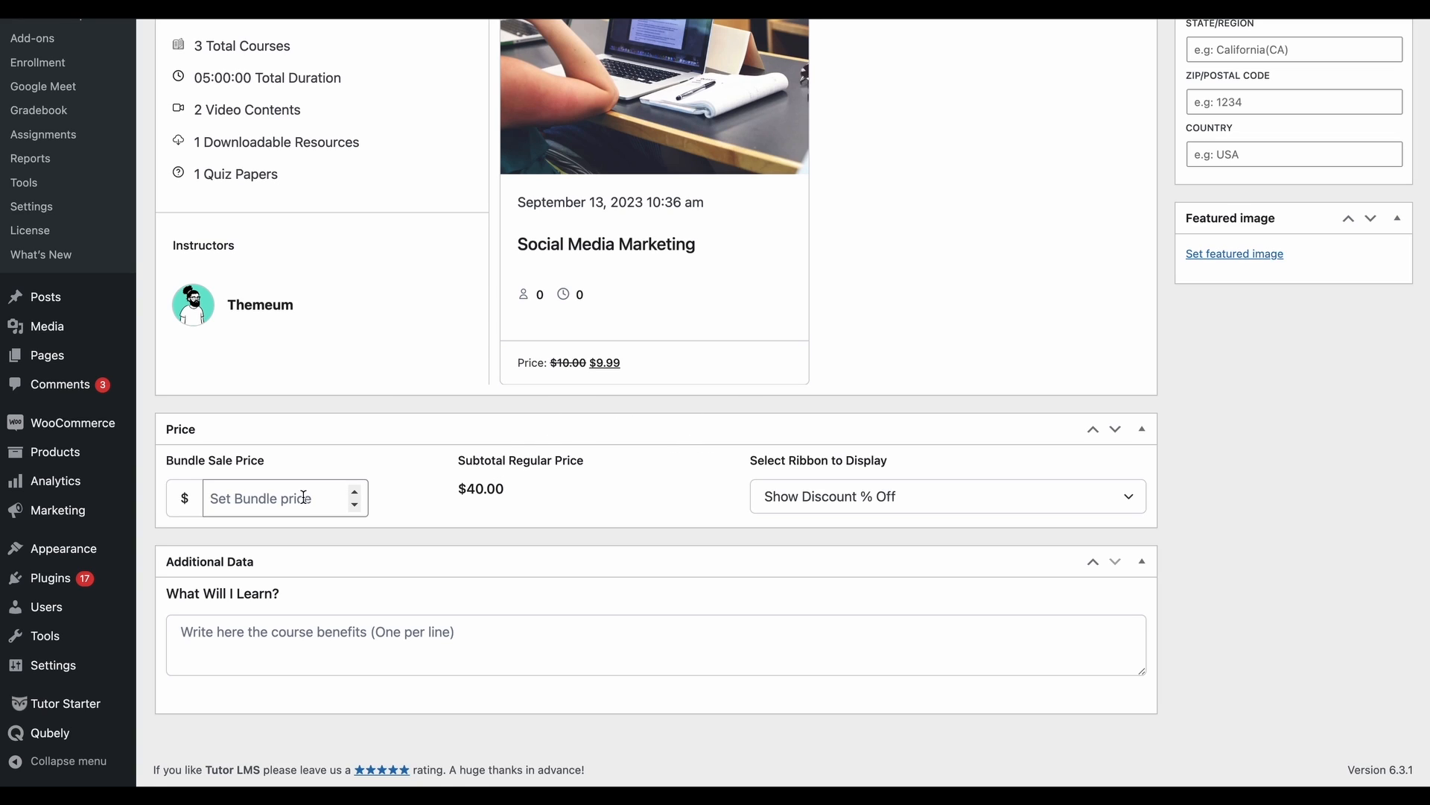
click(274, 498)
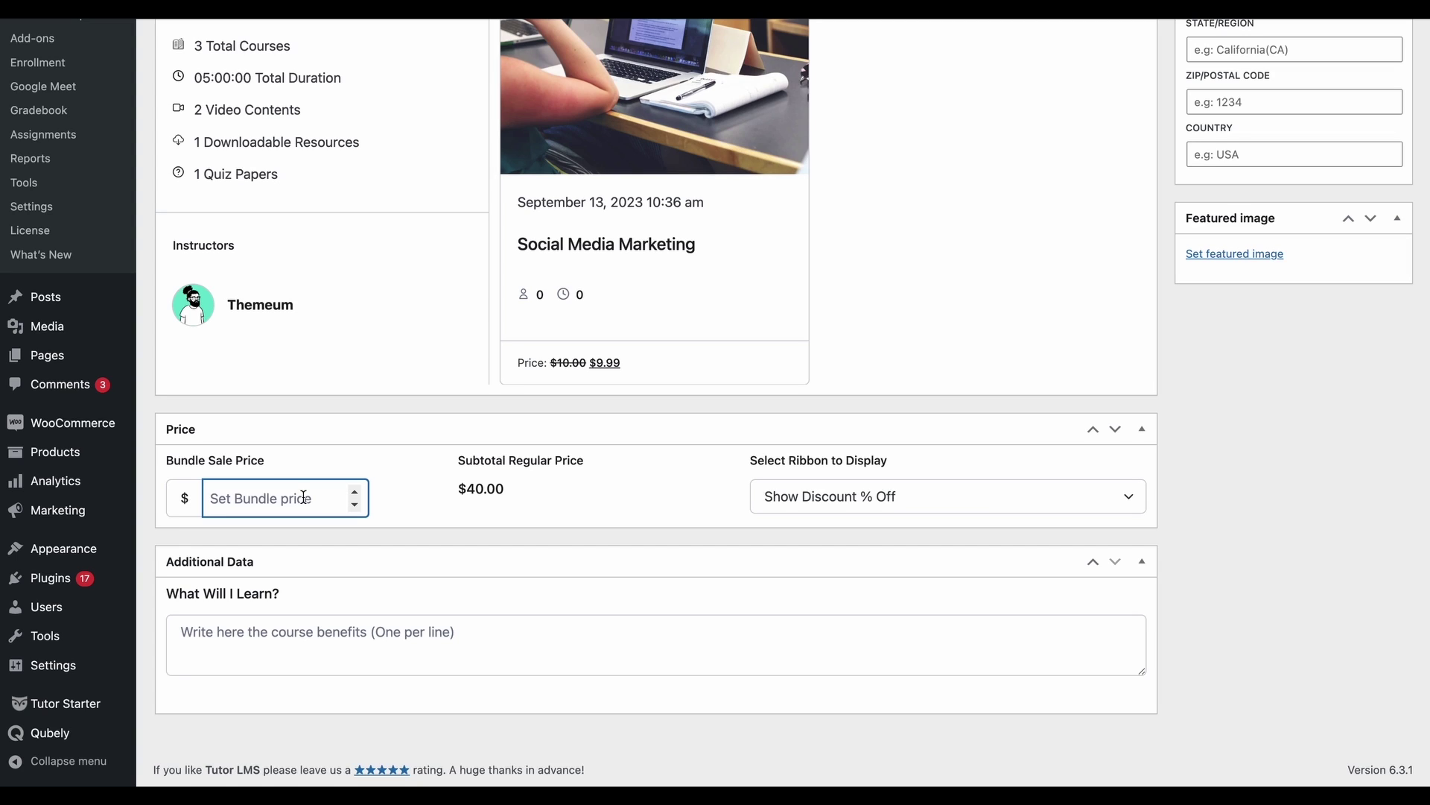
text(3)
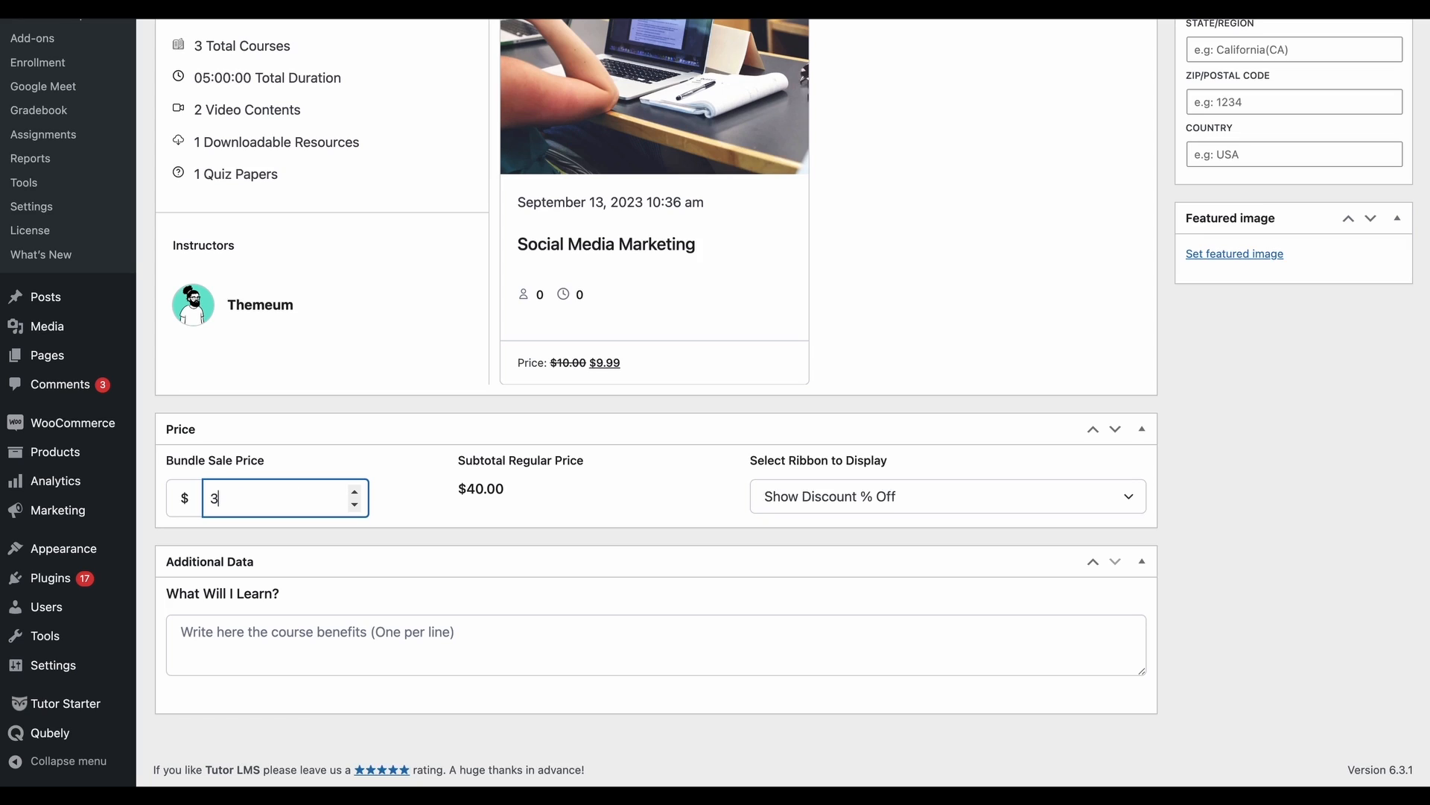
text(0)
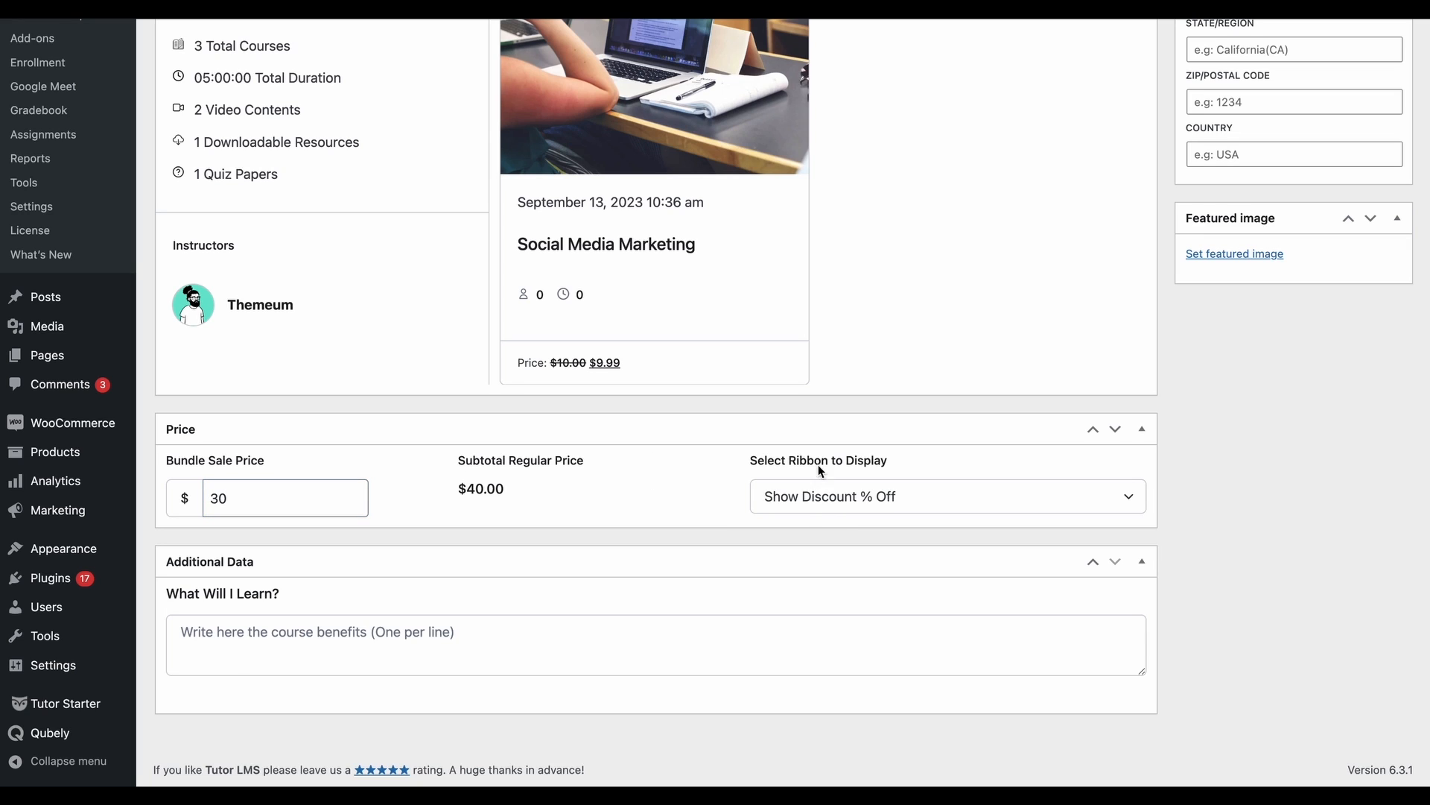
click(948, 497)
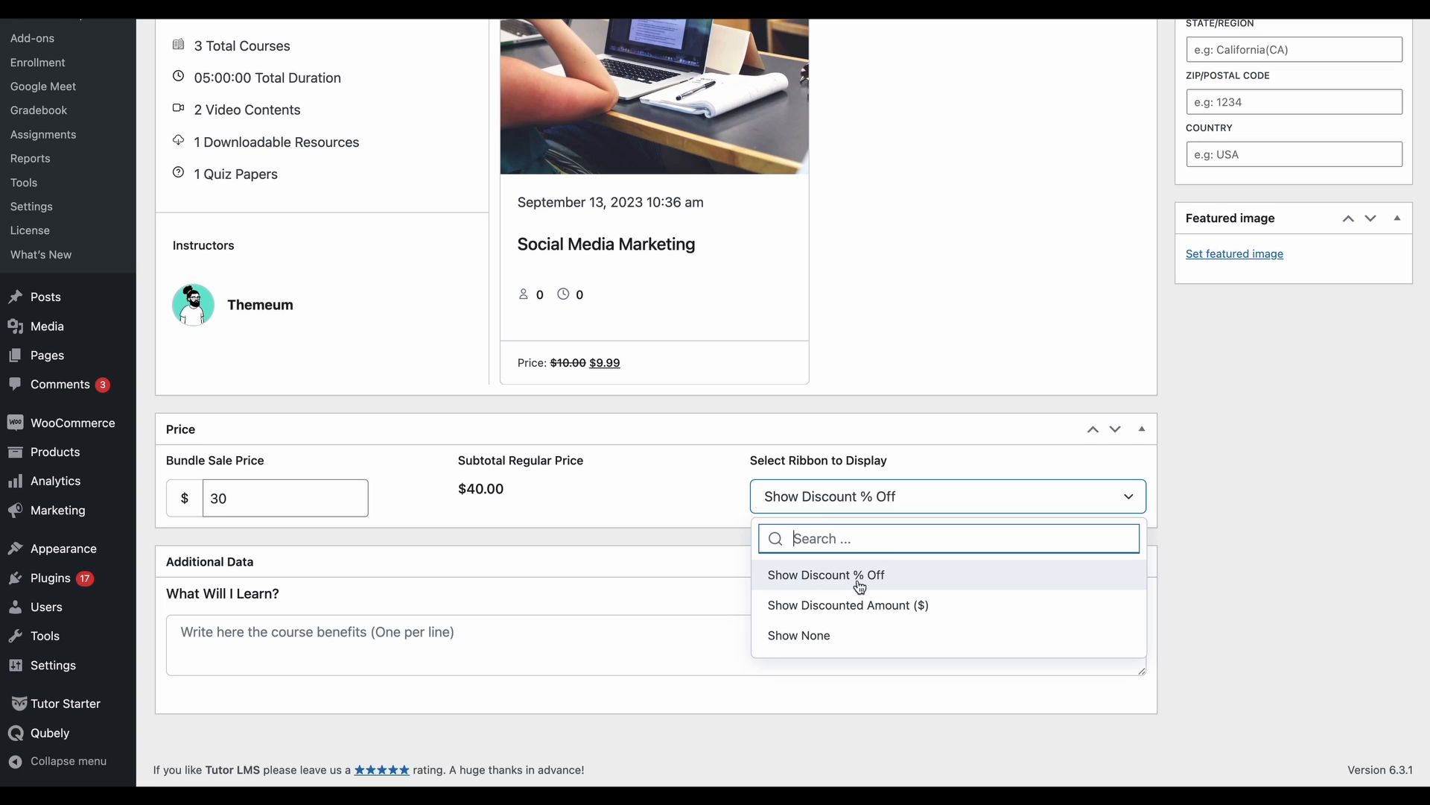
mouse_move(840, 617)
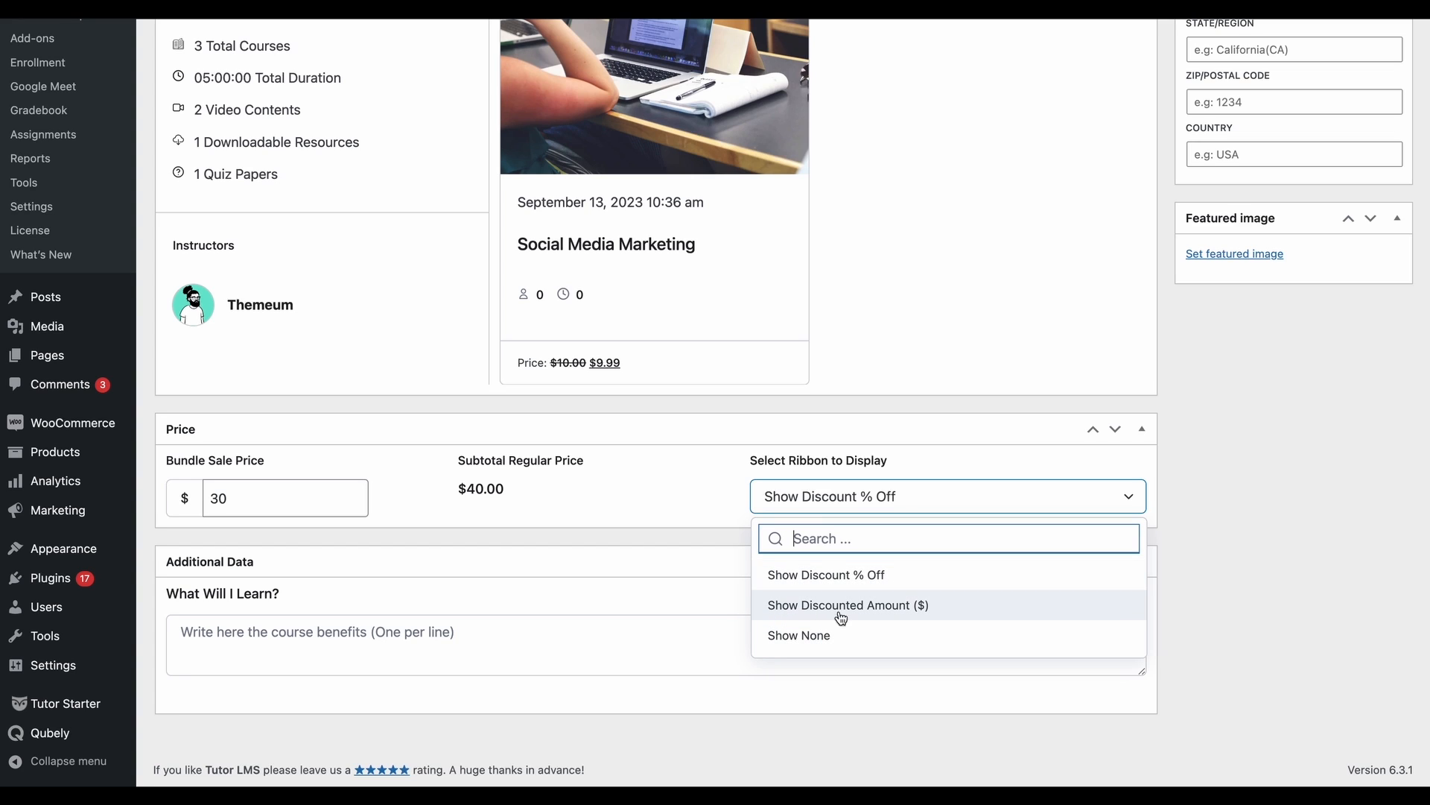
mouse_move(859, 625)
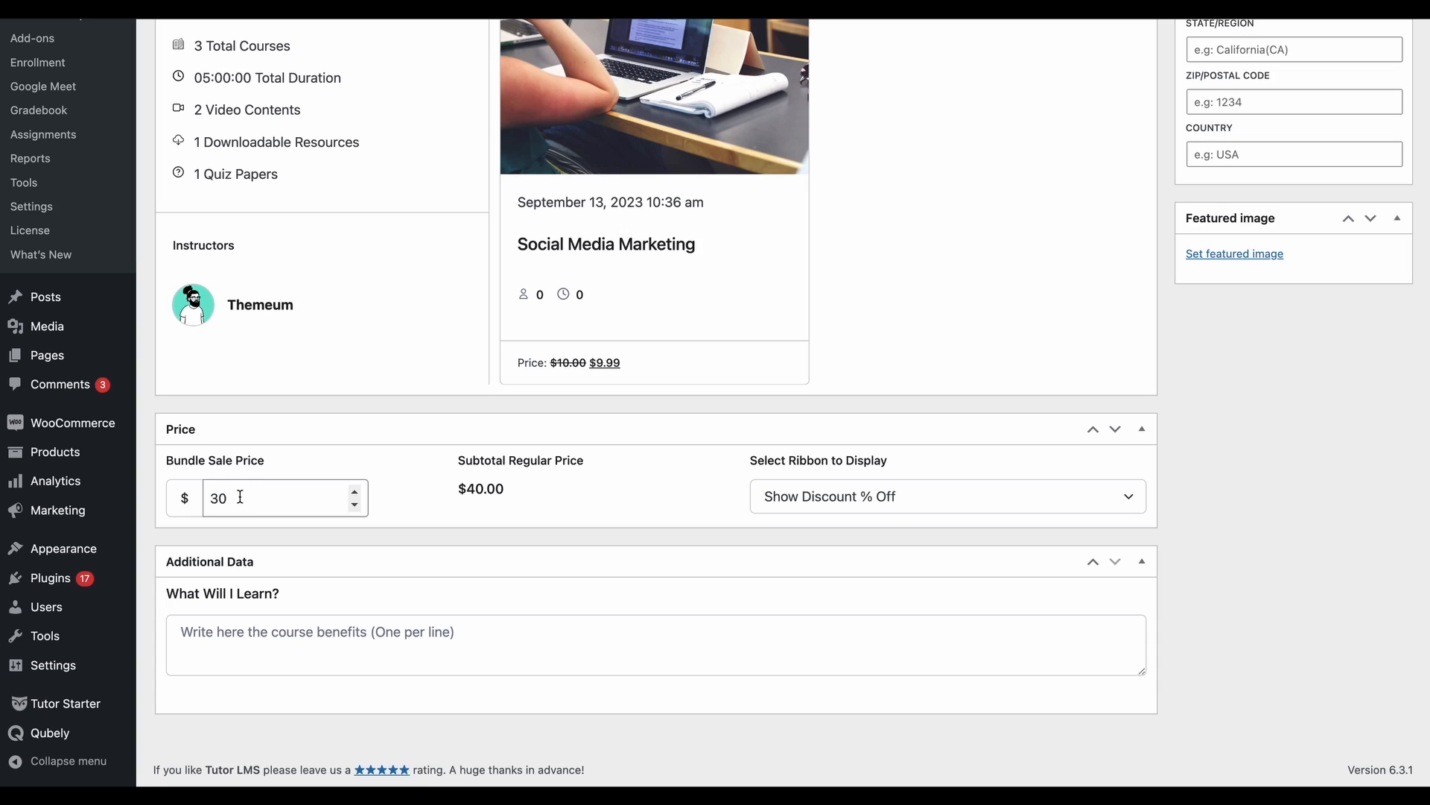
mouse_move(430, 509)
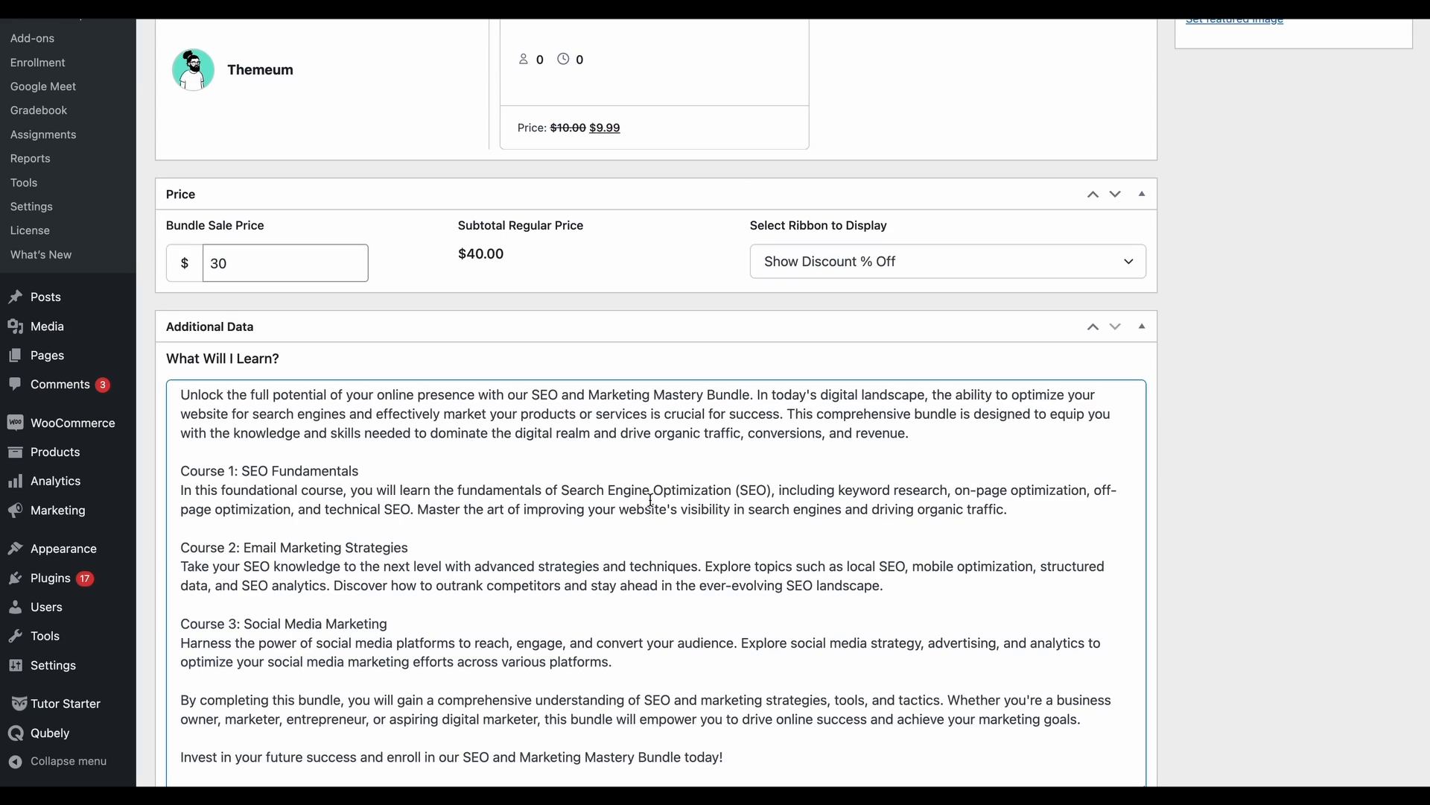
- Scroll to the What Will I Learn field holding the three-course benefits text
scroll(down, 3)
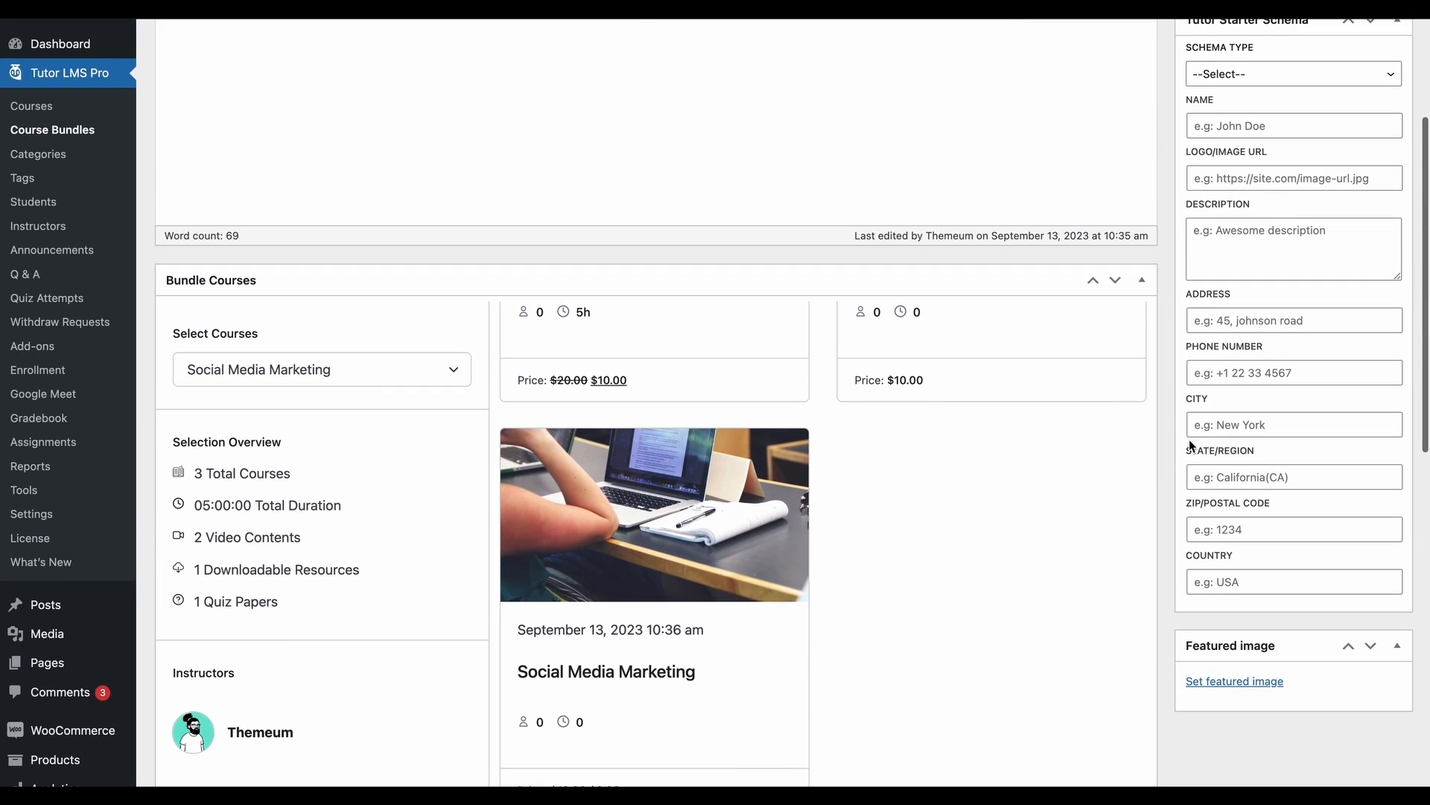
mouse_move(1230, 682)
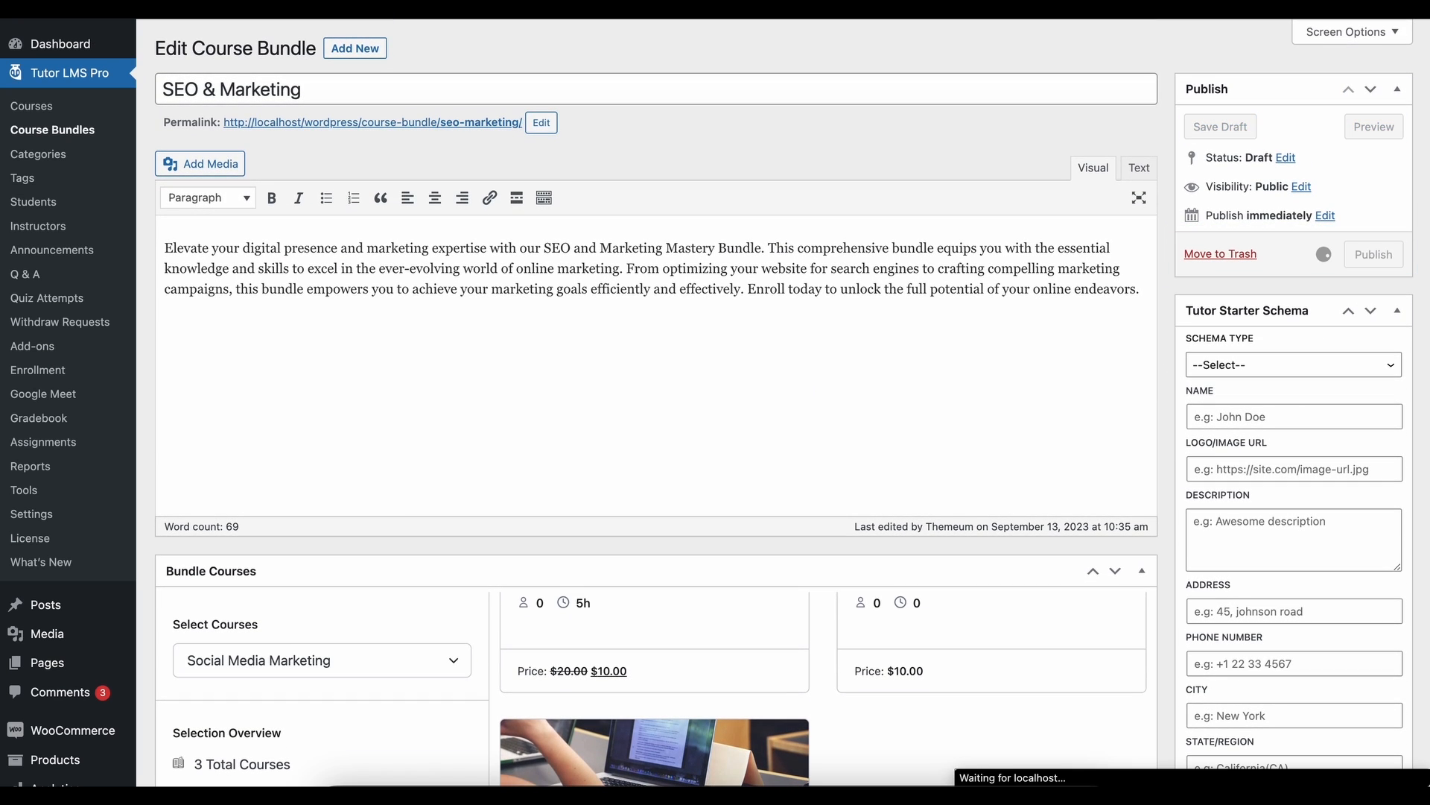
- Publish the SEO & Marketing bundle and go to its live page
click(1373, 253)
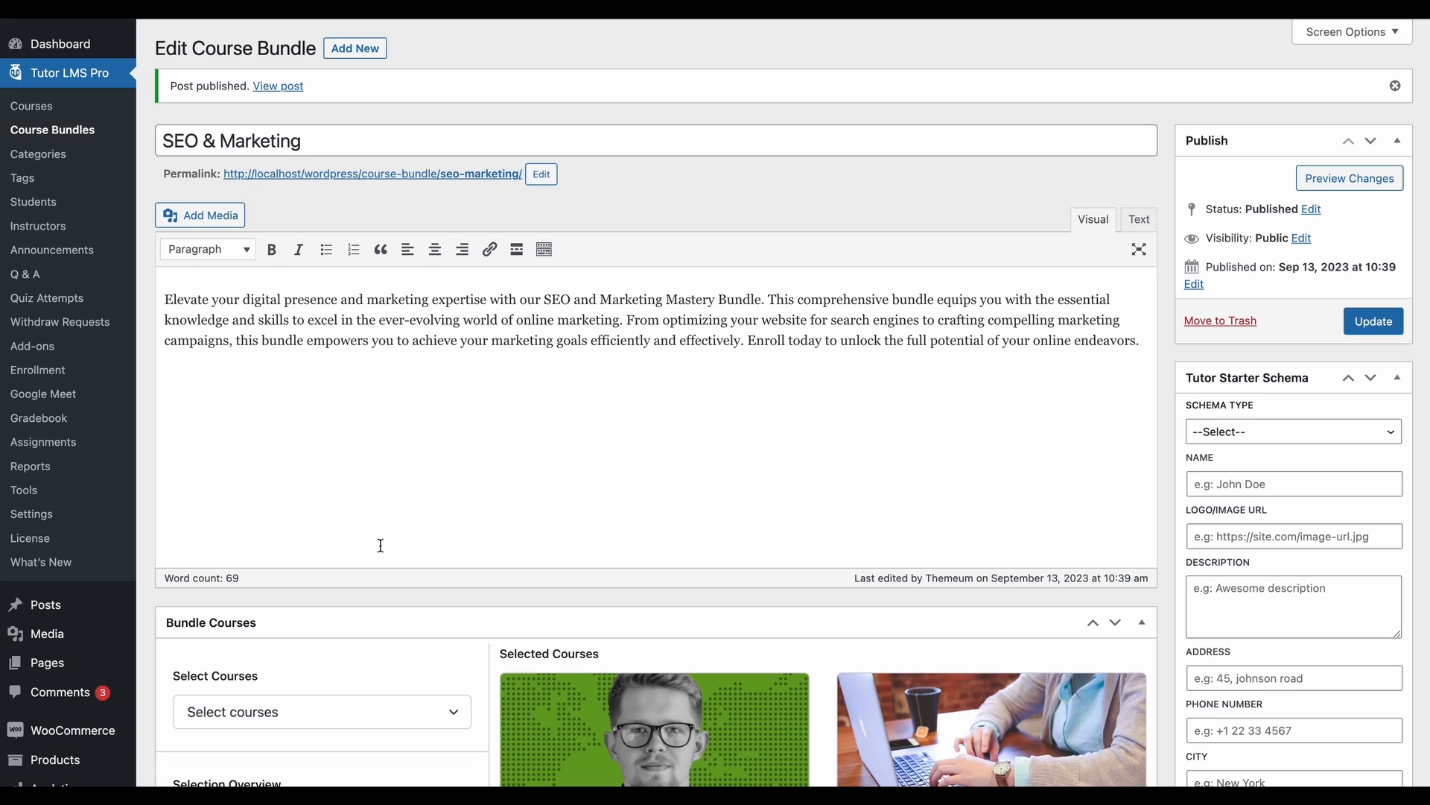
click(278, 86)
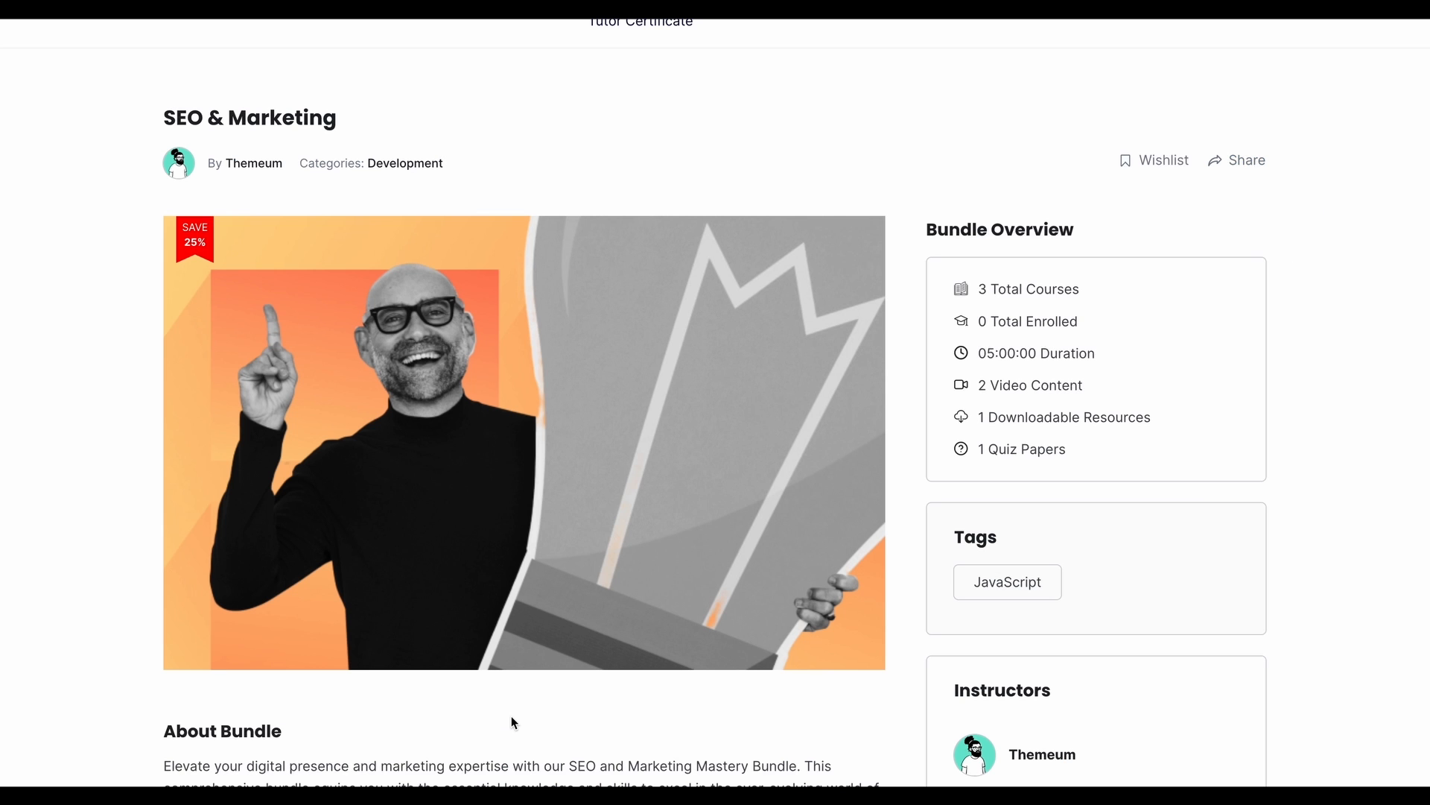
mouse_move(919, 590)
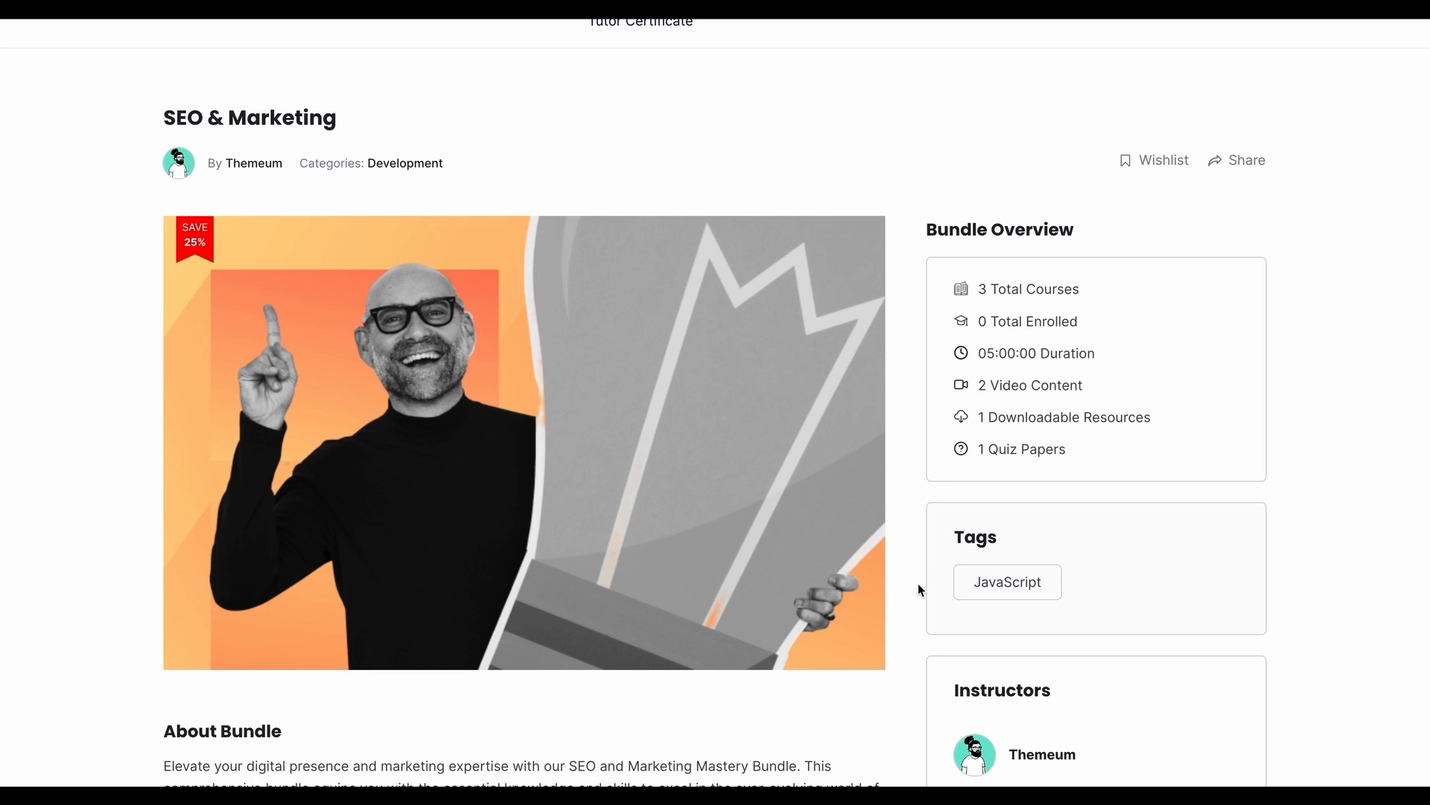
- Scroll the live bundle page down to its learning points and Courses in the Bundle
scroll(down, 3)
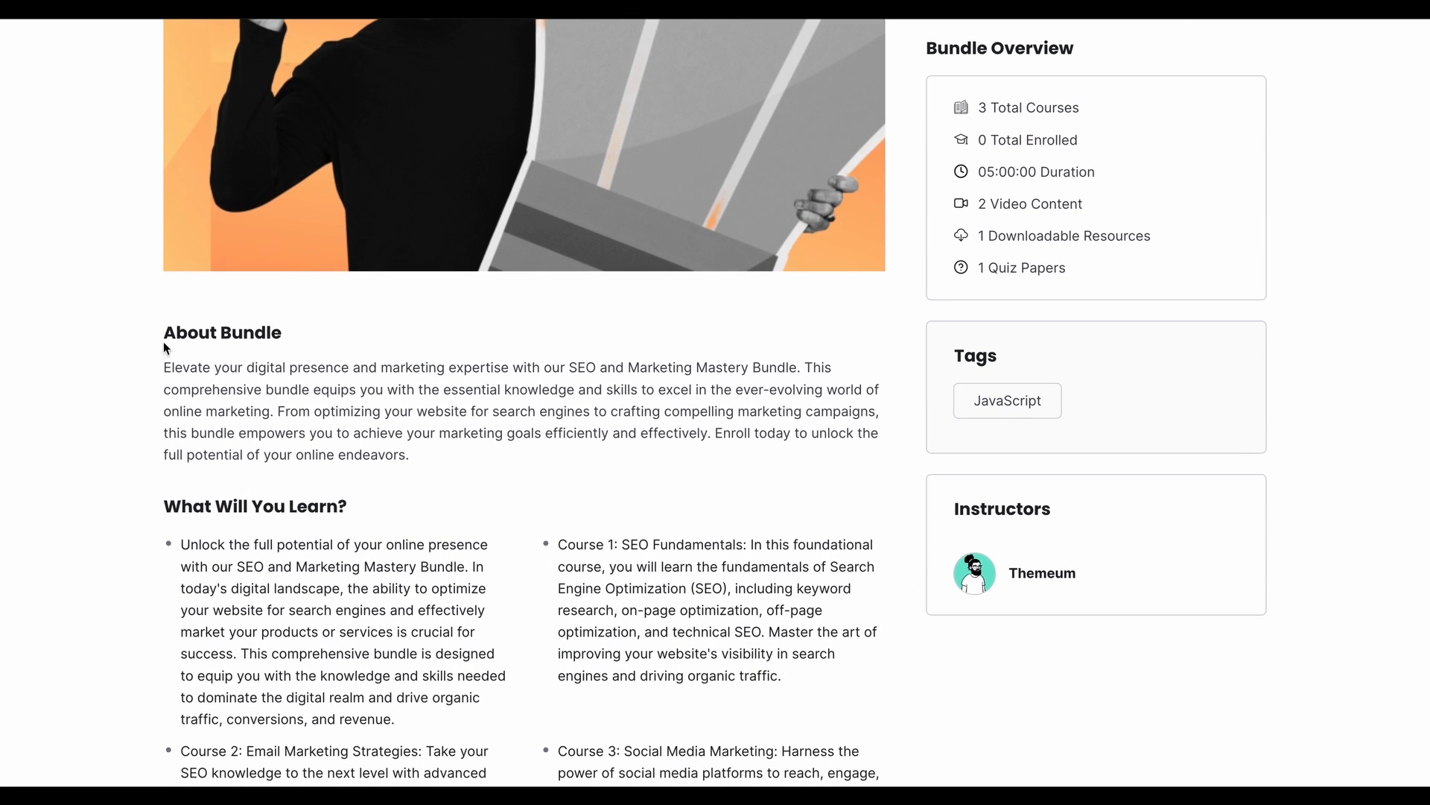
mouse_move(417, 450)
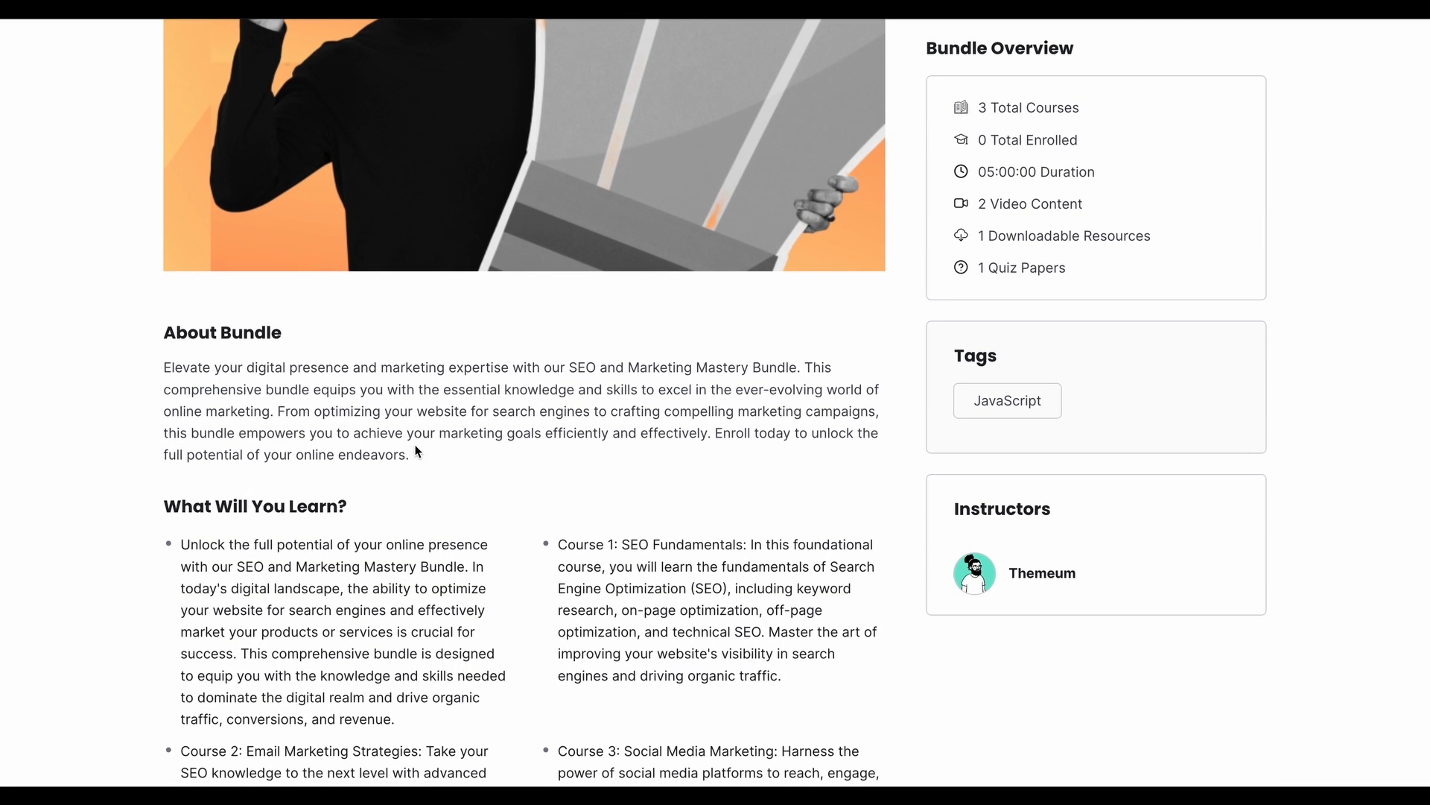
scroll(down, 3)
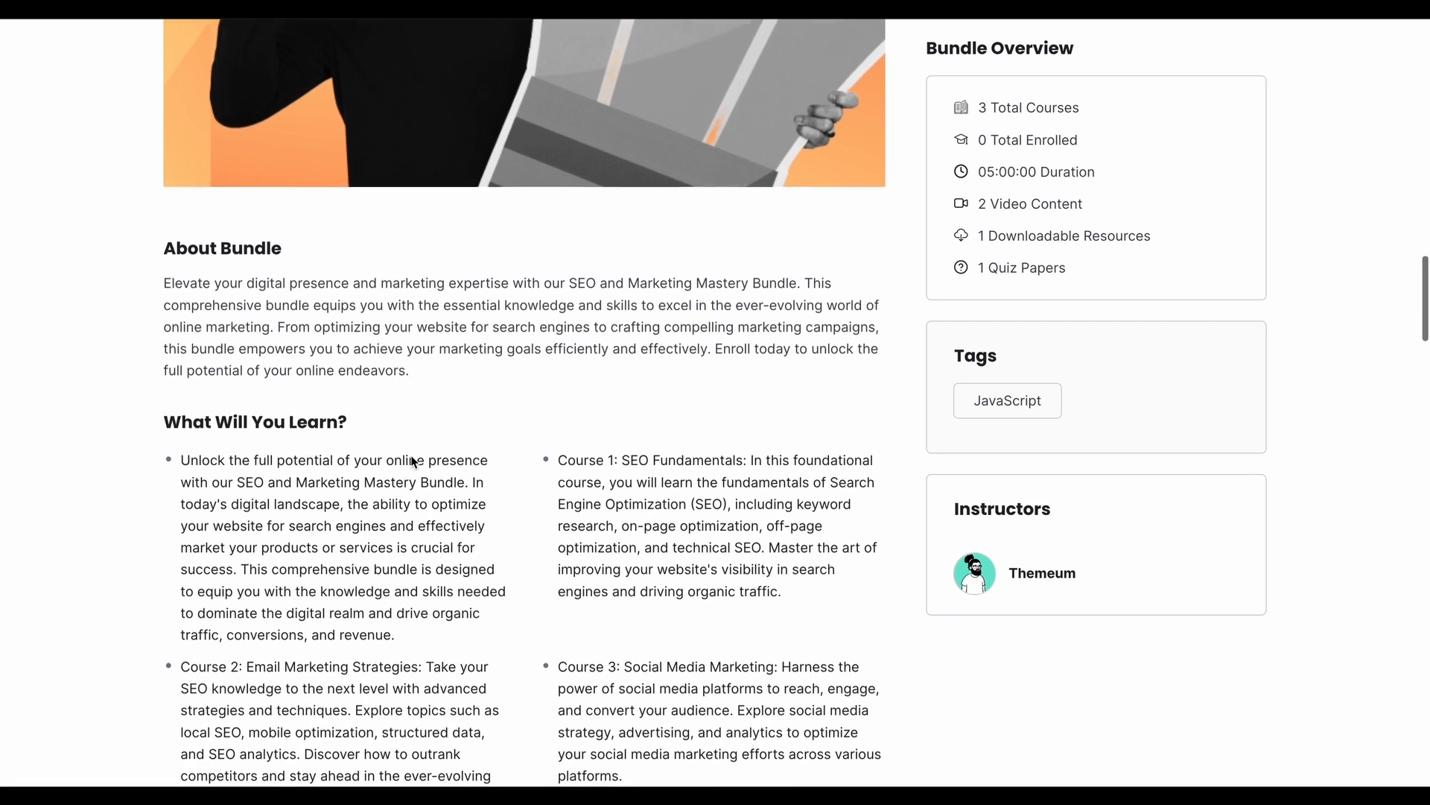
scroll(down, 3)
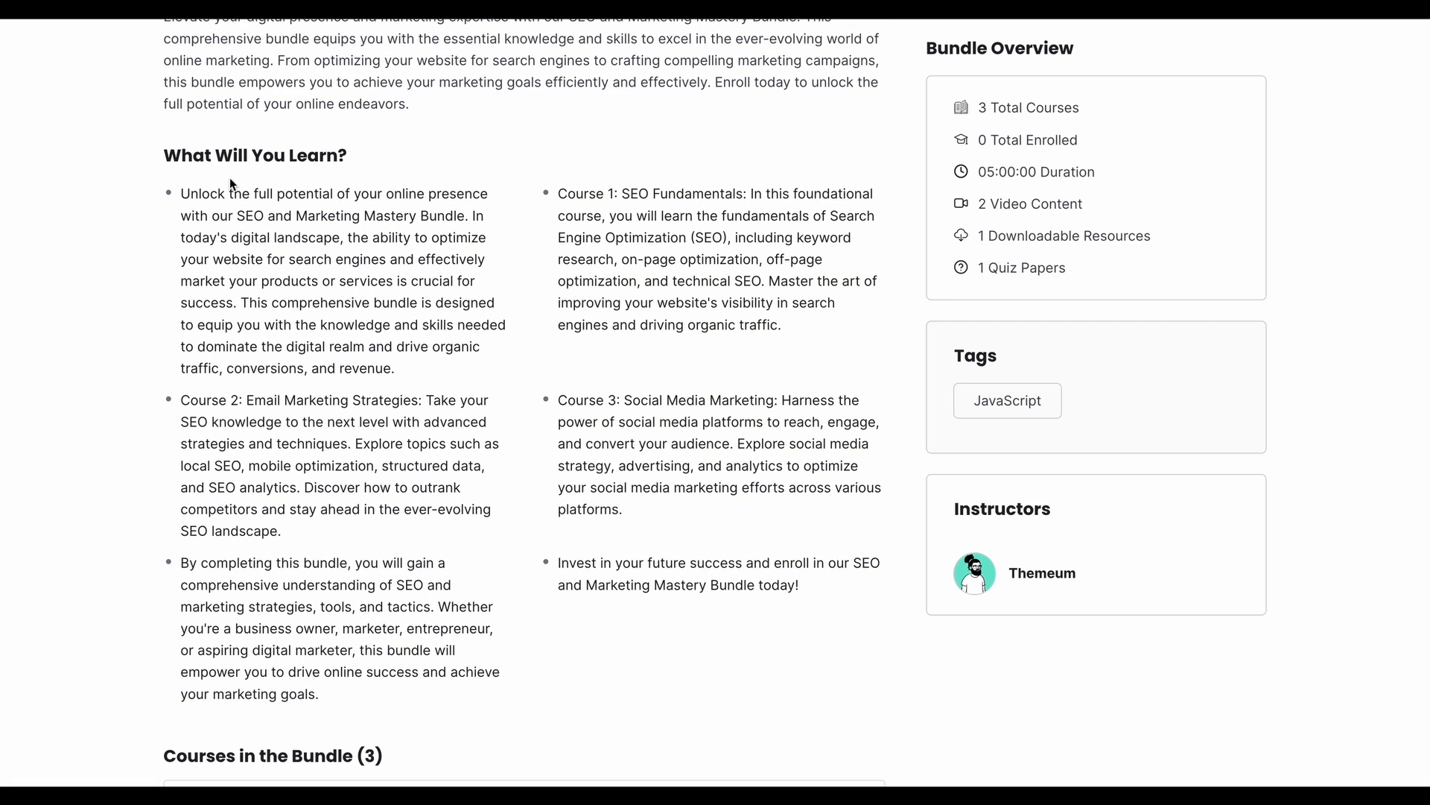
scroll(down, 3)
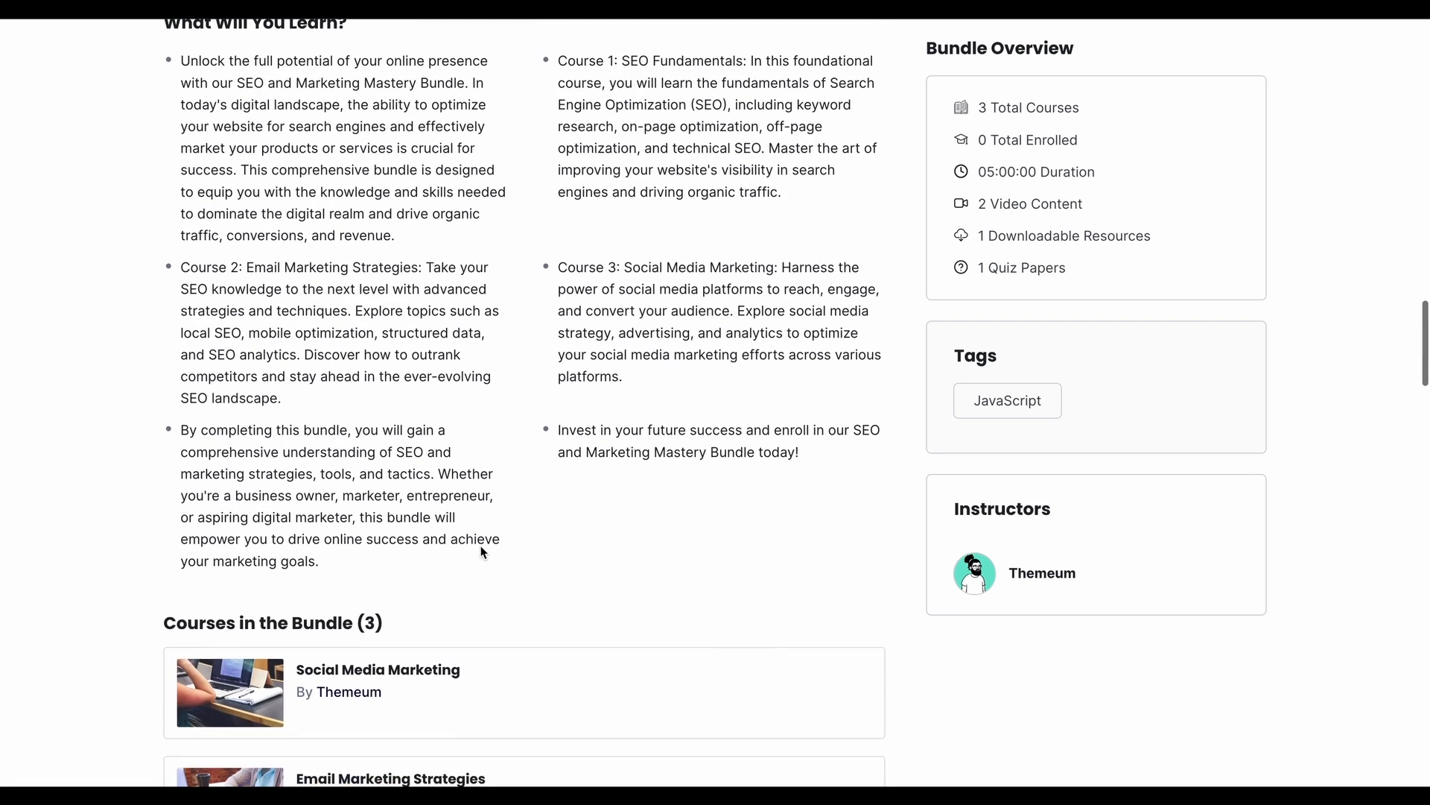
scroll(down, 3)
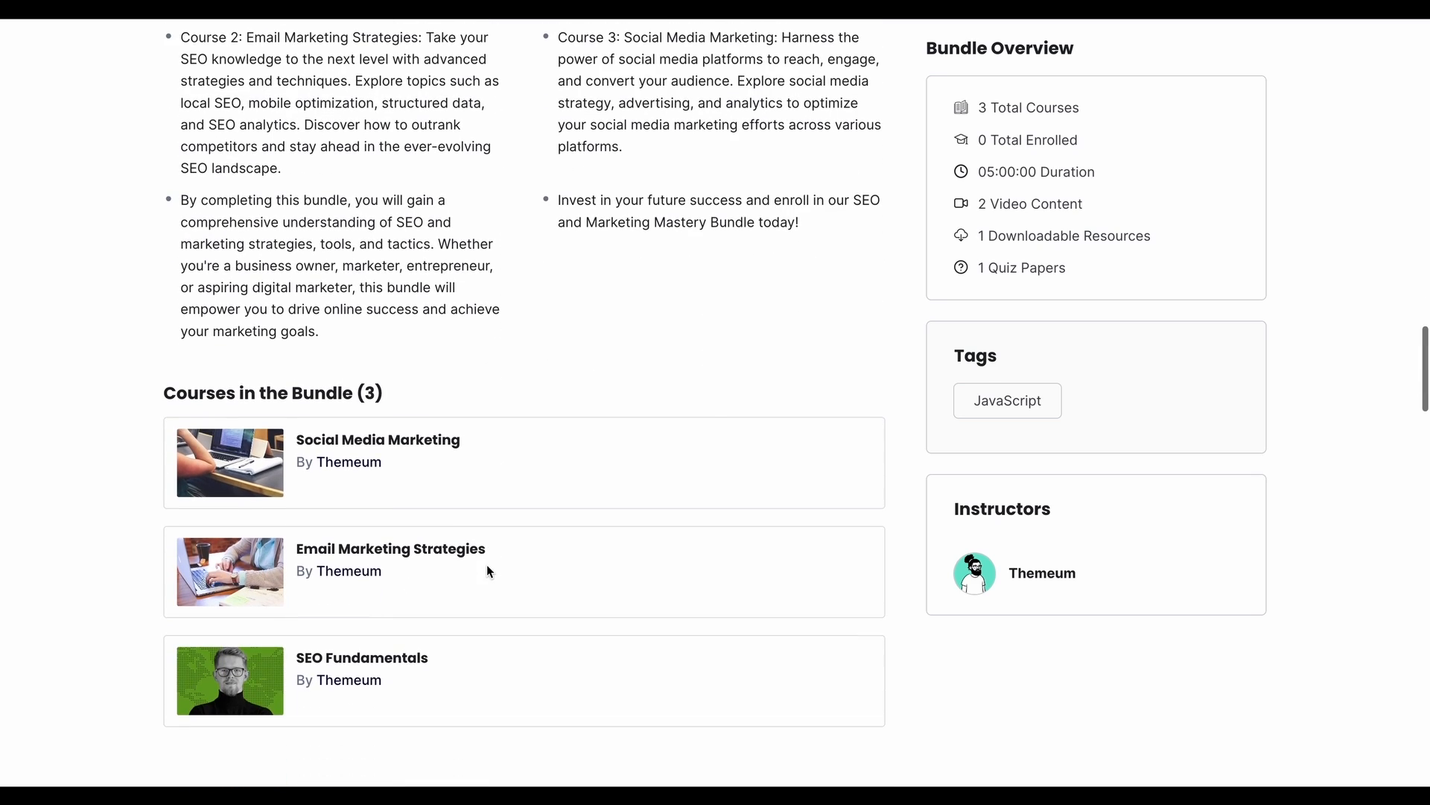
mouse_move(235, 415)
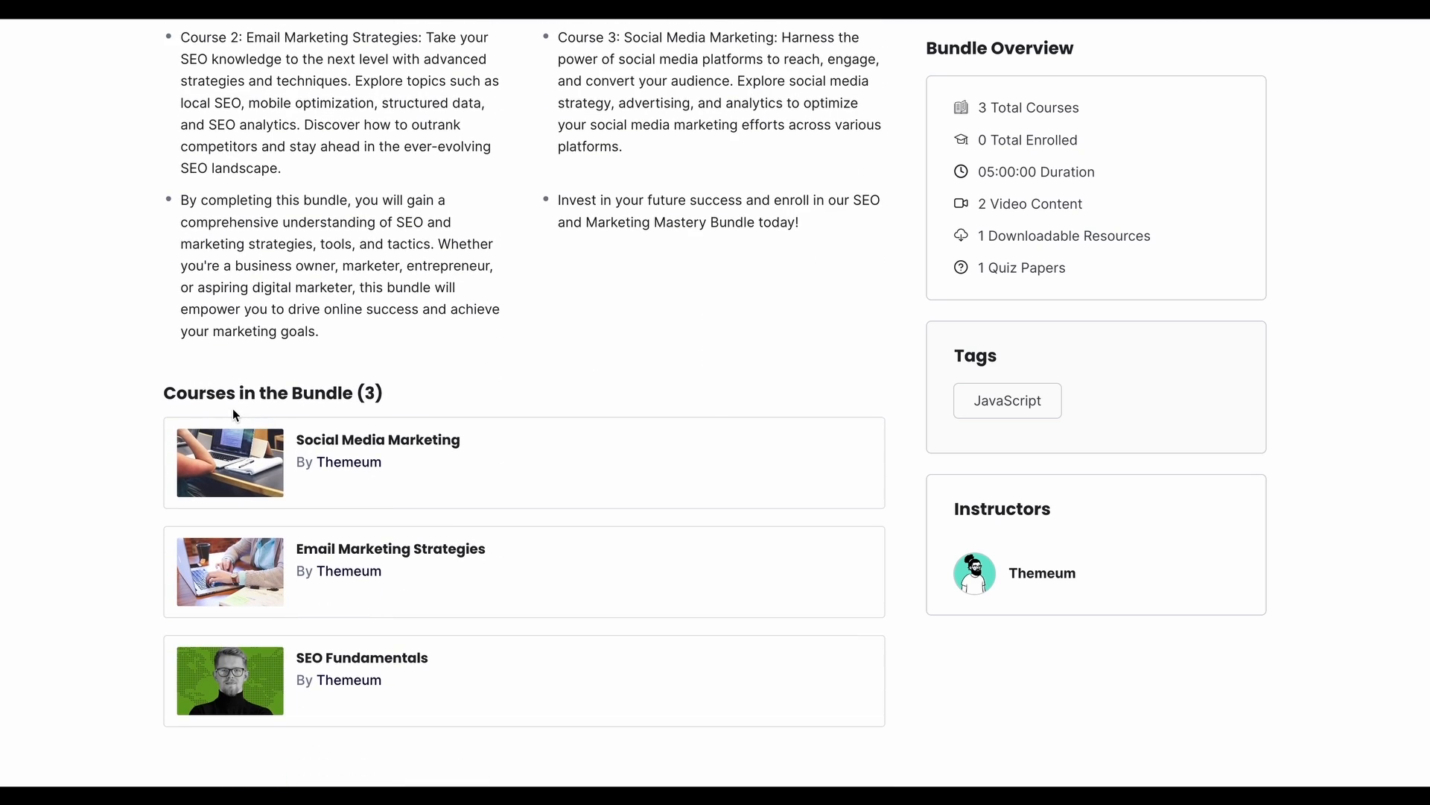